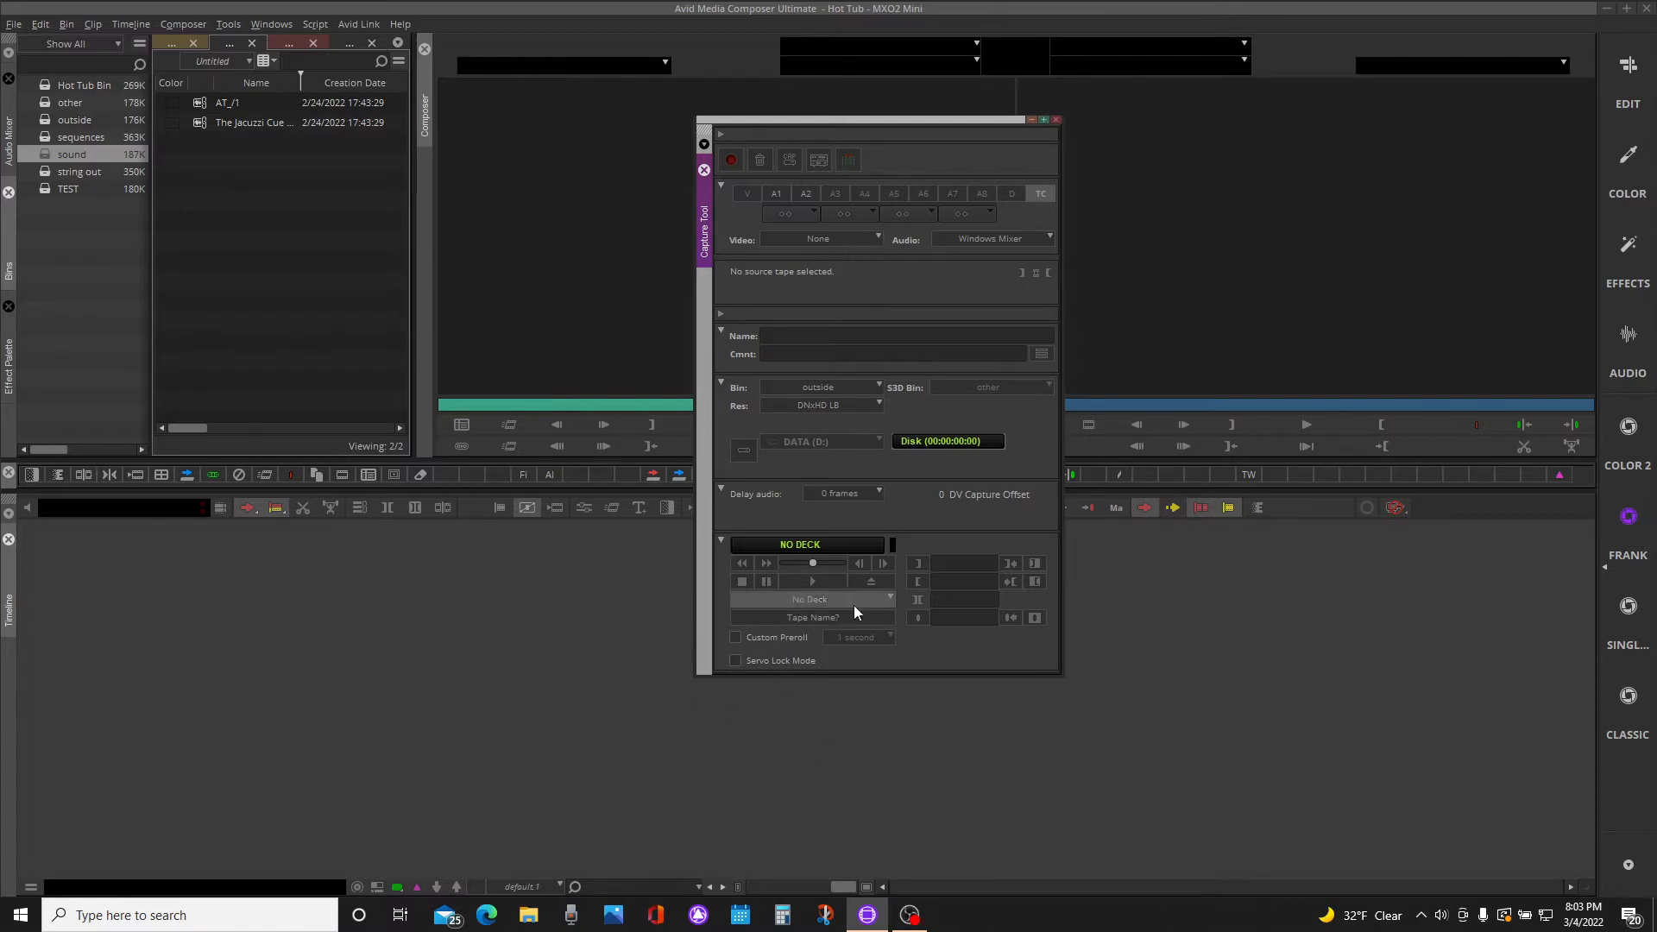
{"action": "mouse_move", "coordinate": [1185, 264]}
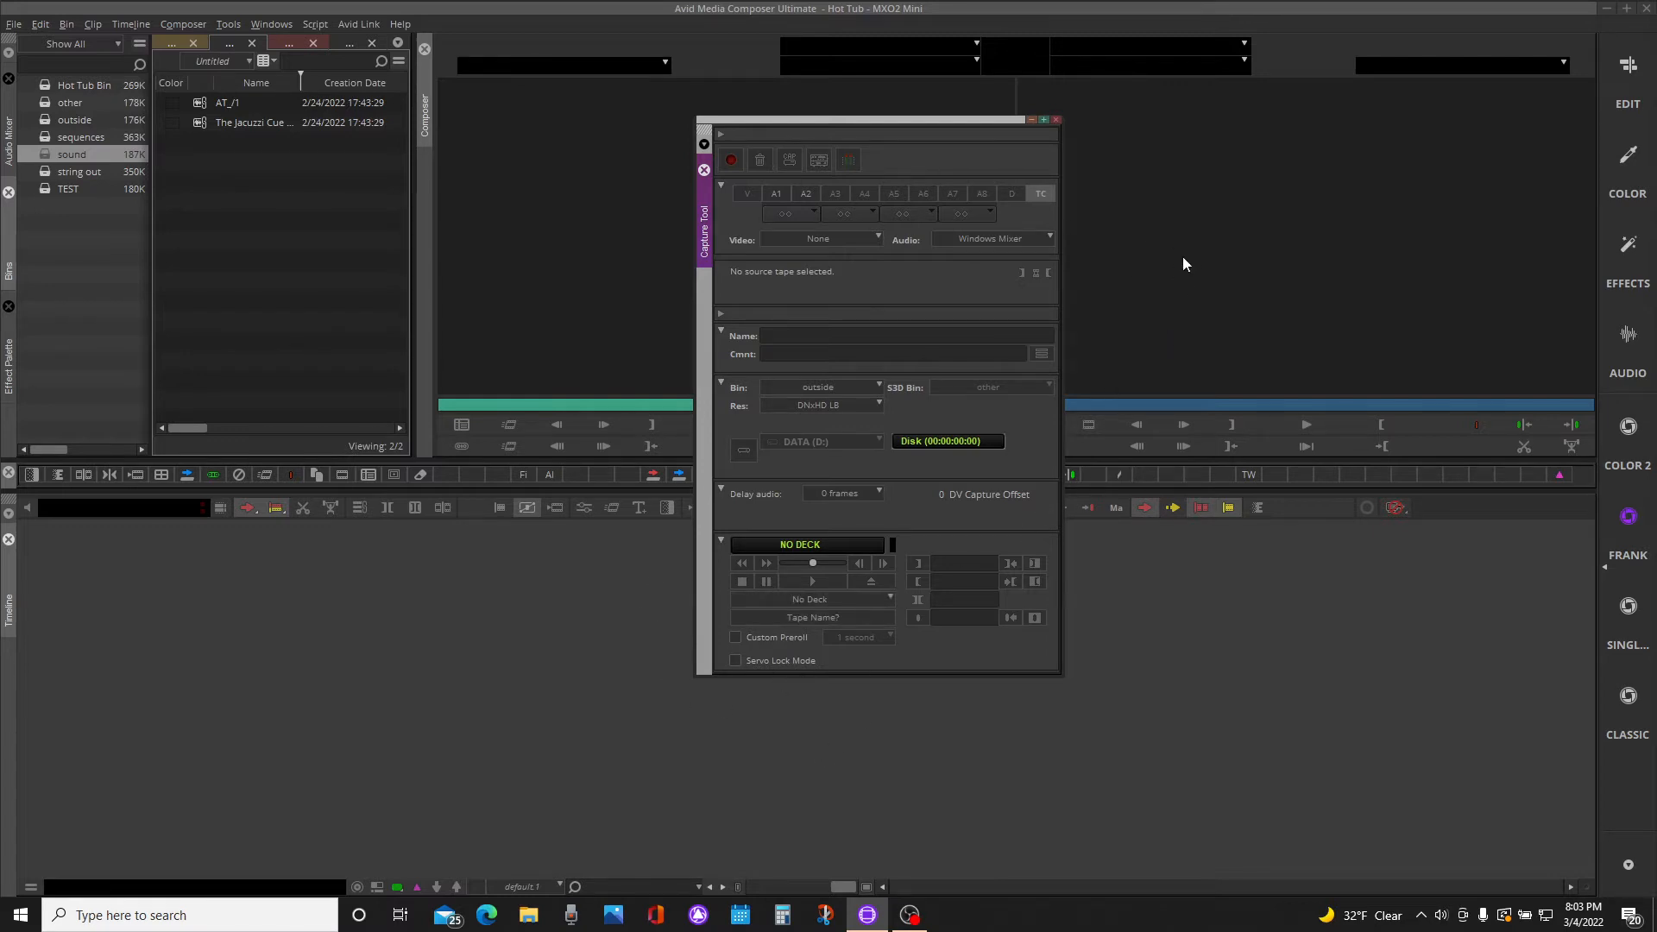
{"action": "mouse_move", "coordinate": [765, 189]}
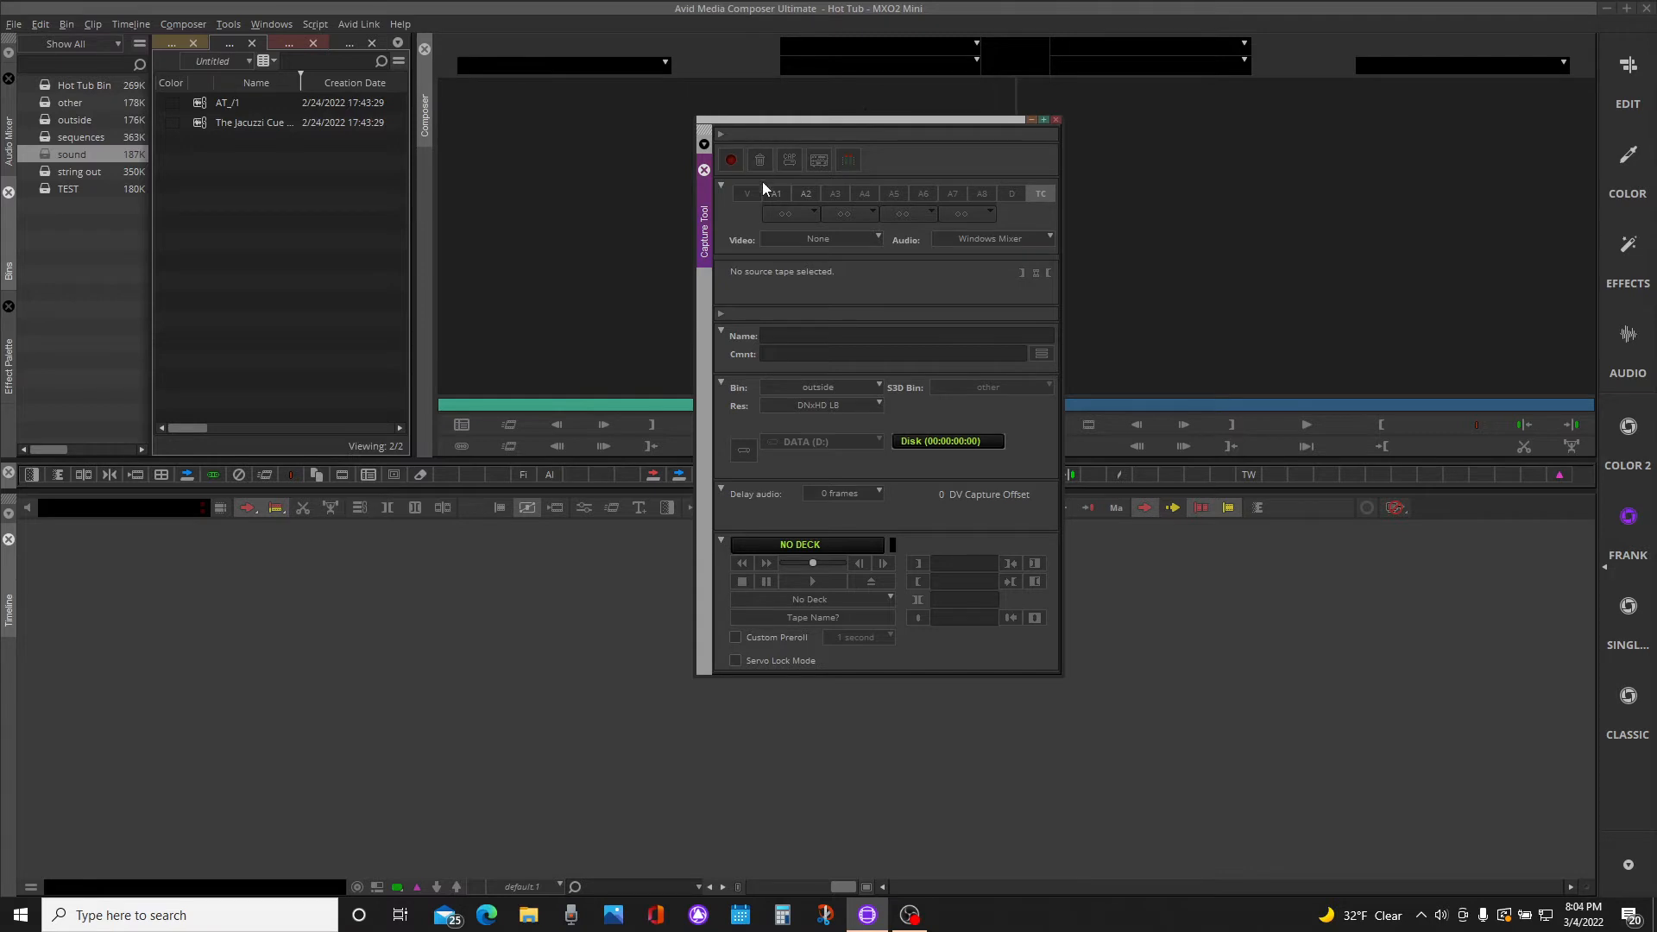
{"action": "mouse_move", "coordinate": [775, 194]}
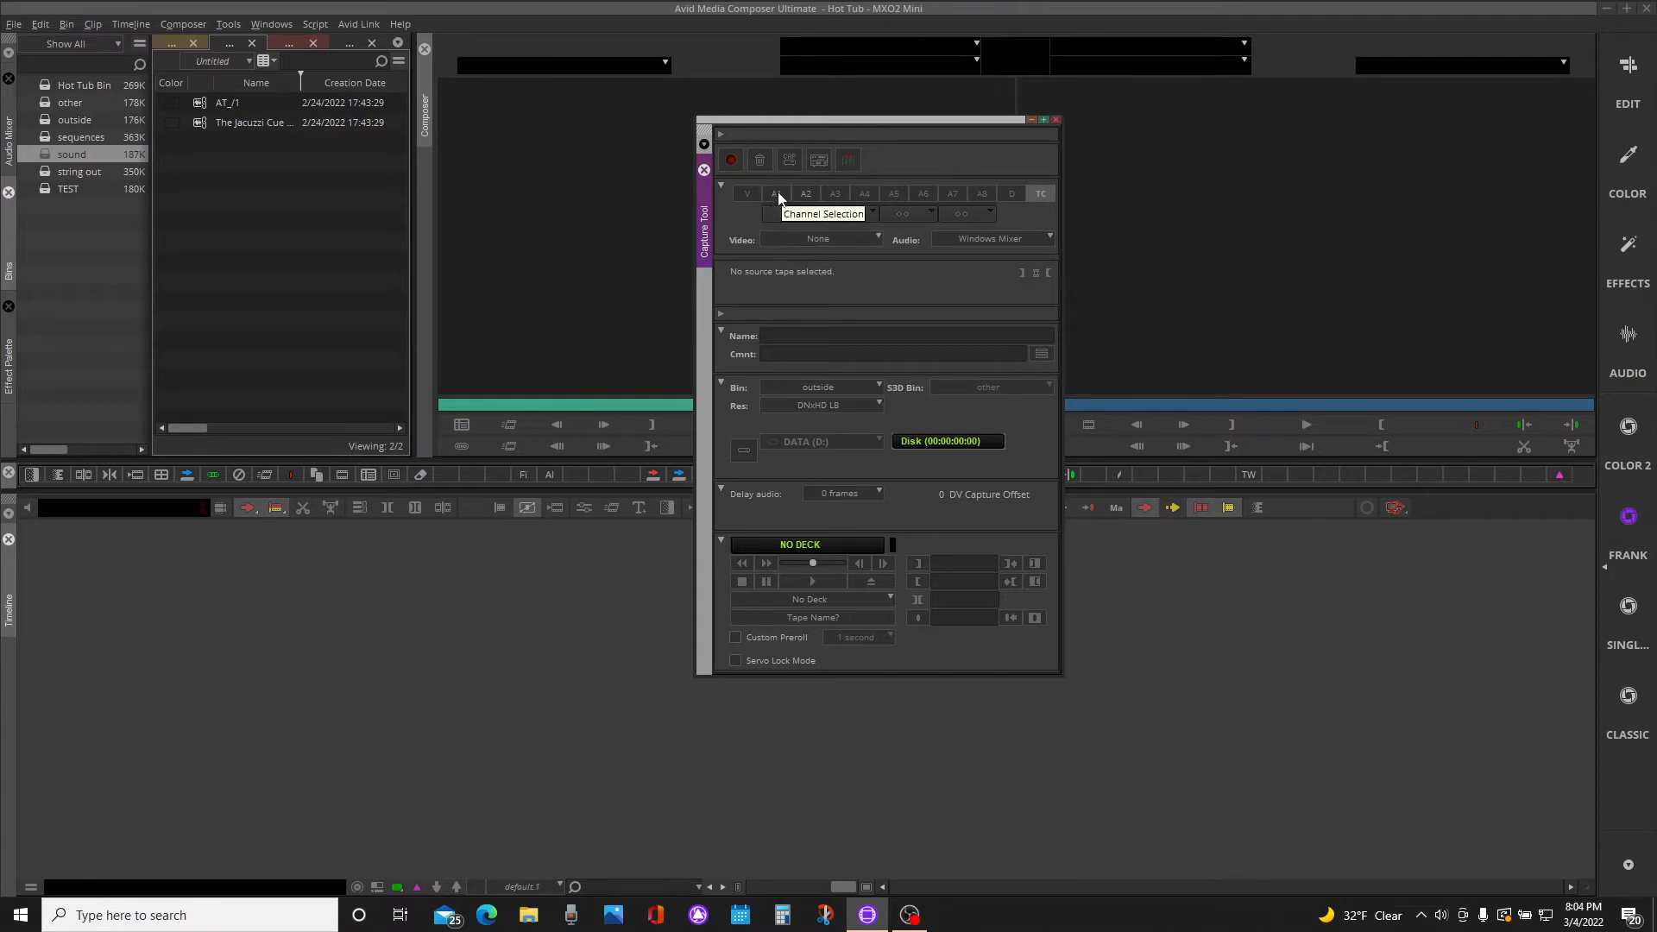
Enable audio channels A1 and A2 for capture, recorded as mono from Windows Mixer
{"action": "left_click", "coordinate": [777, 194]}
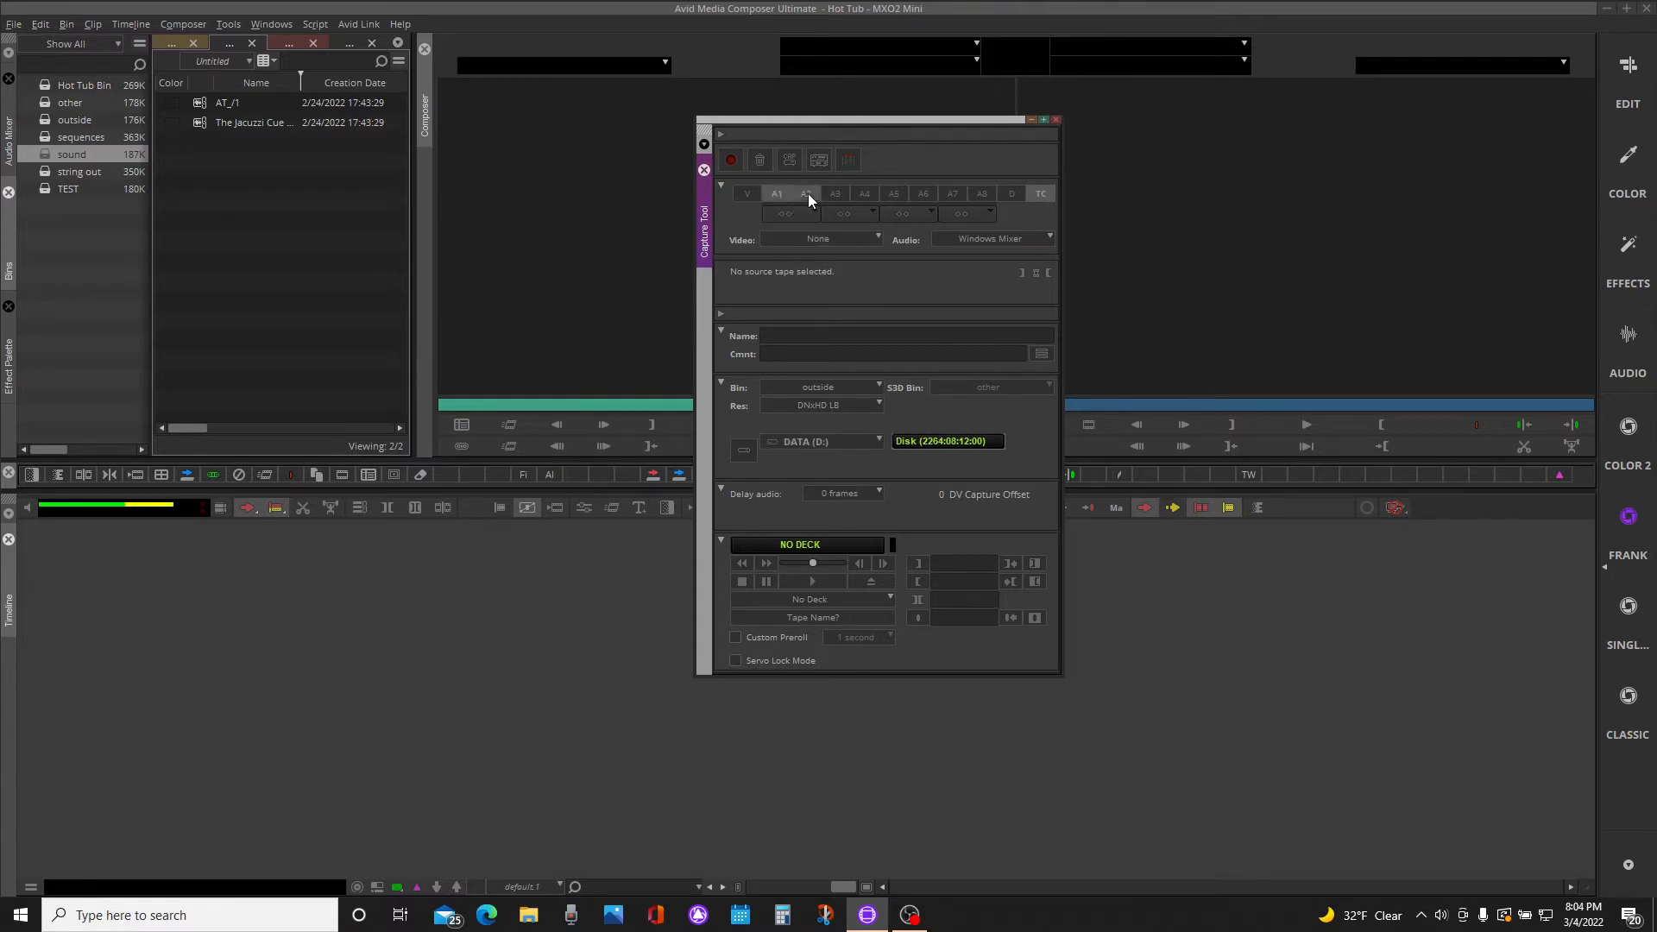
{"action": "left_click", "coordinate": [806, 194]}
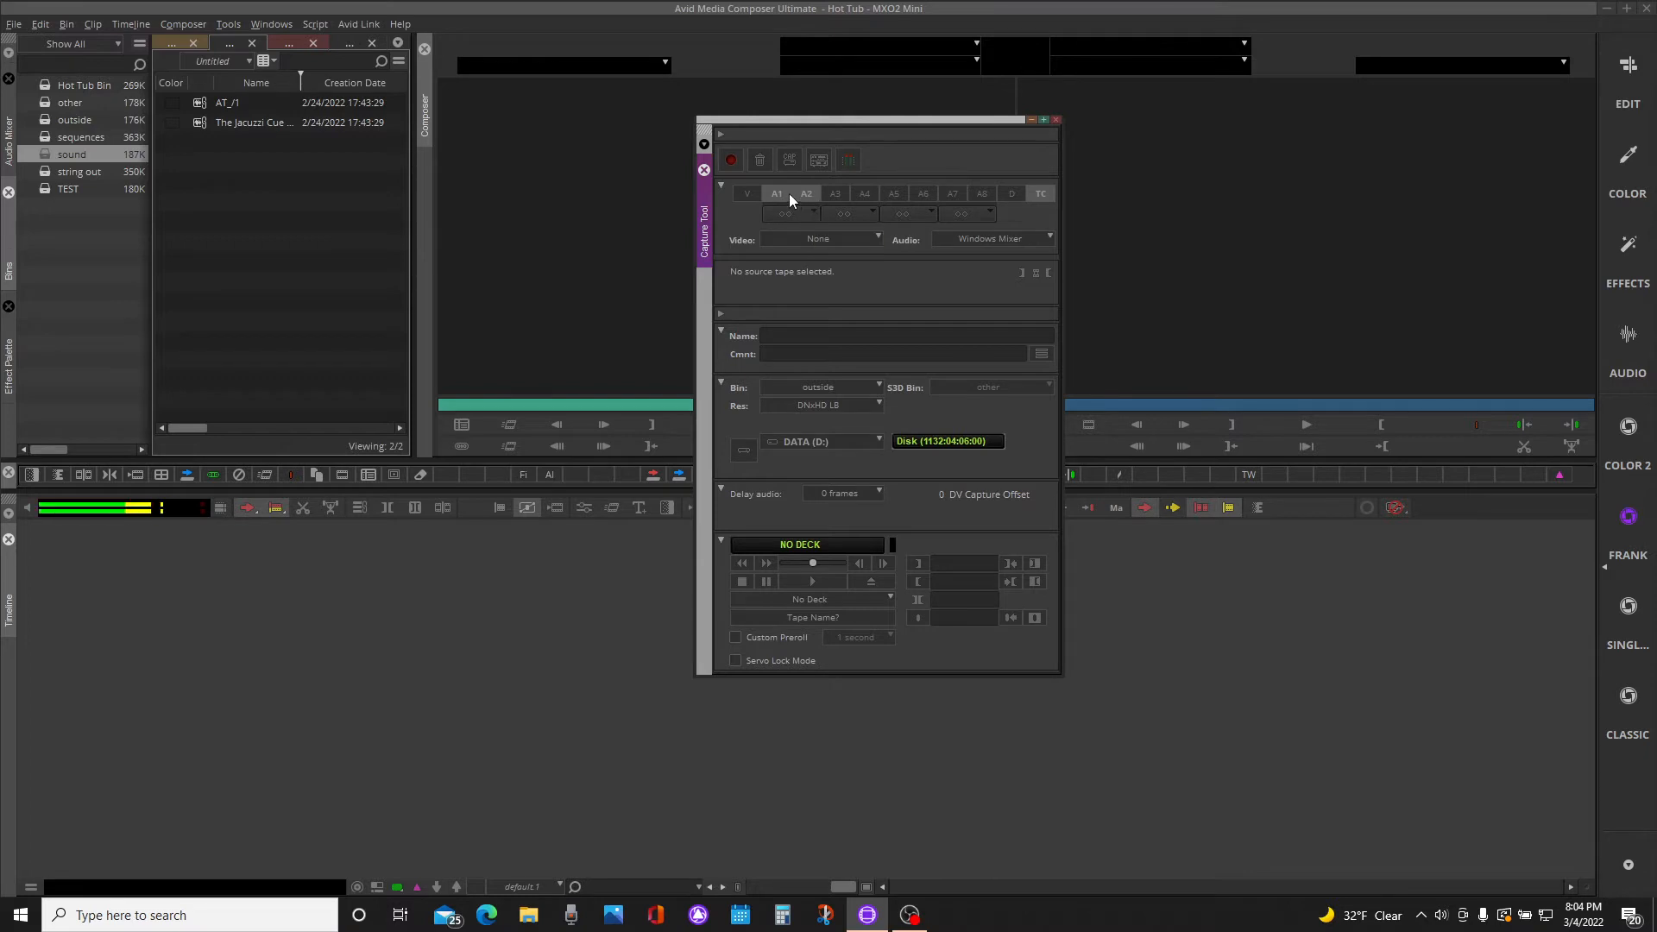
{"action": "mouse_move", "coordinate": [777, 199]}
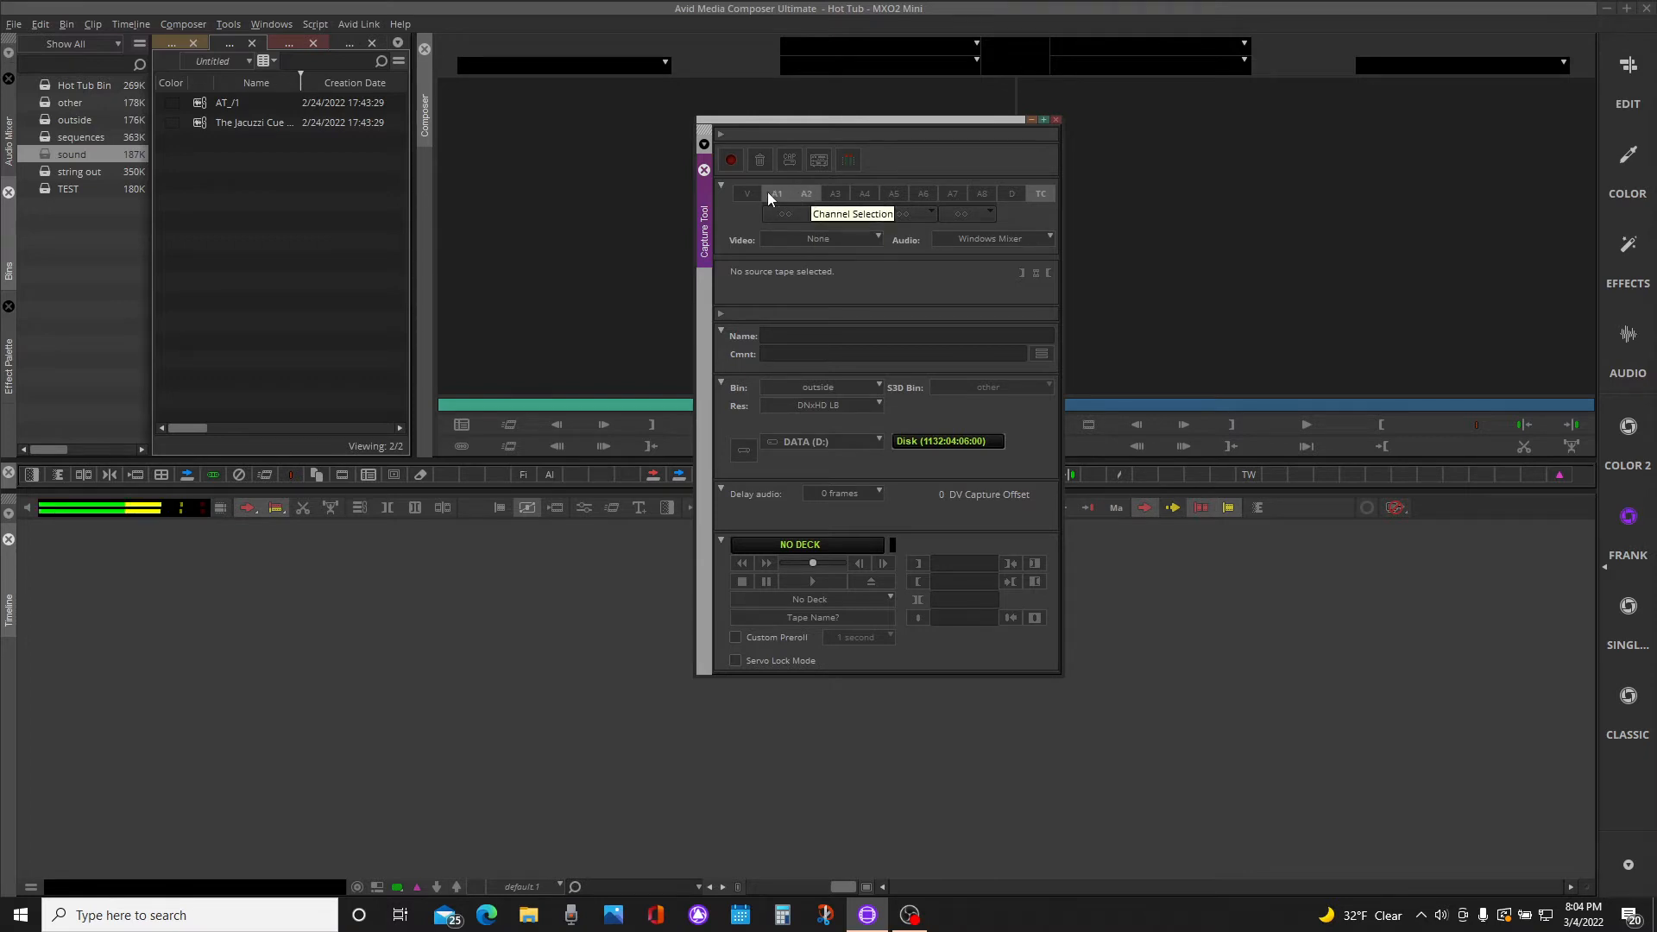
{"action": "left_click", "coordinate": [785, 214]}
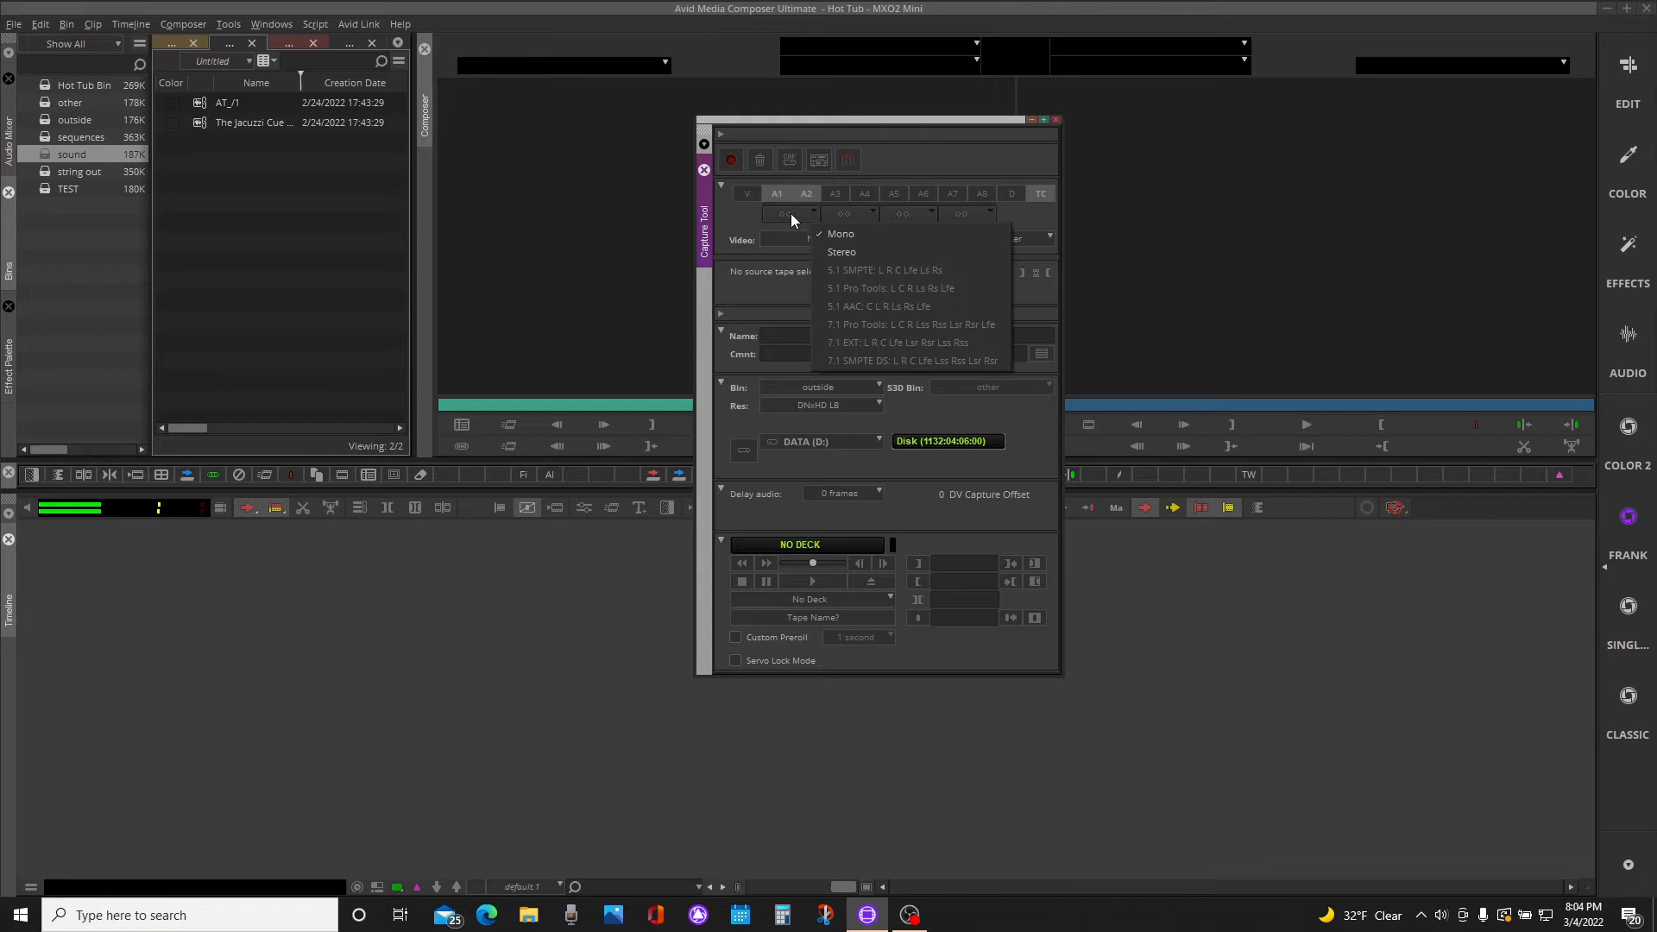
{"action": "left_click", "coordinate": [841, 233]}
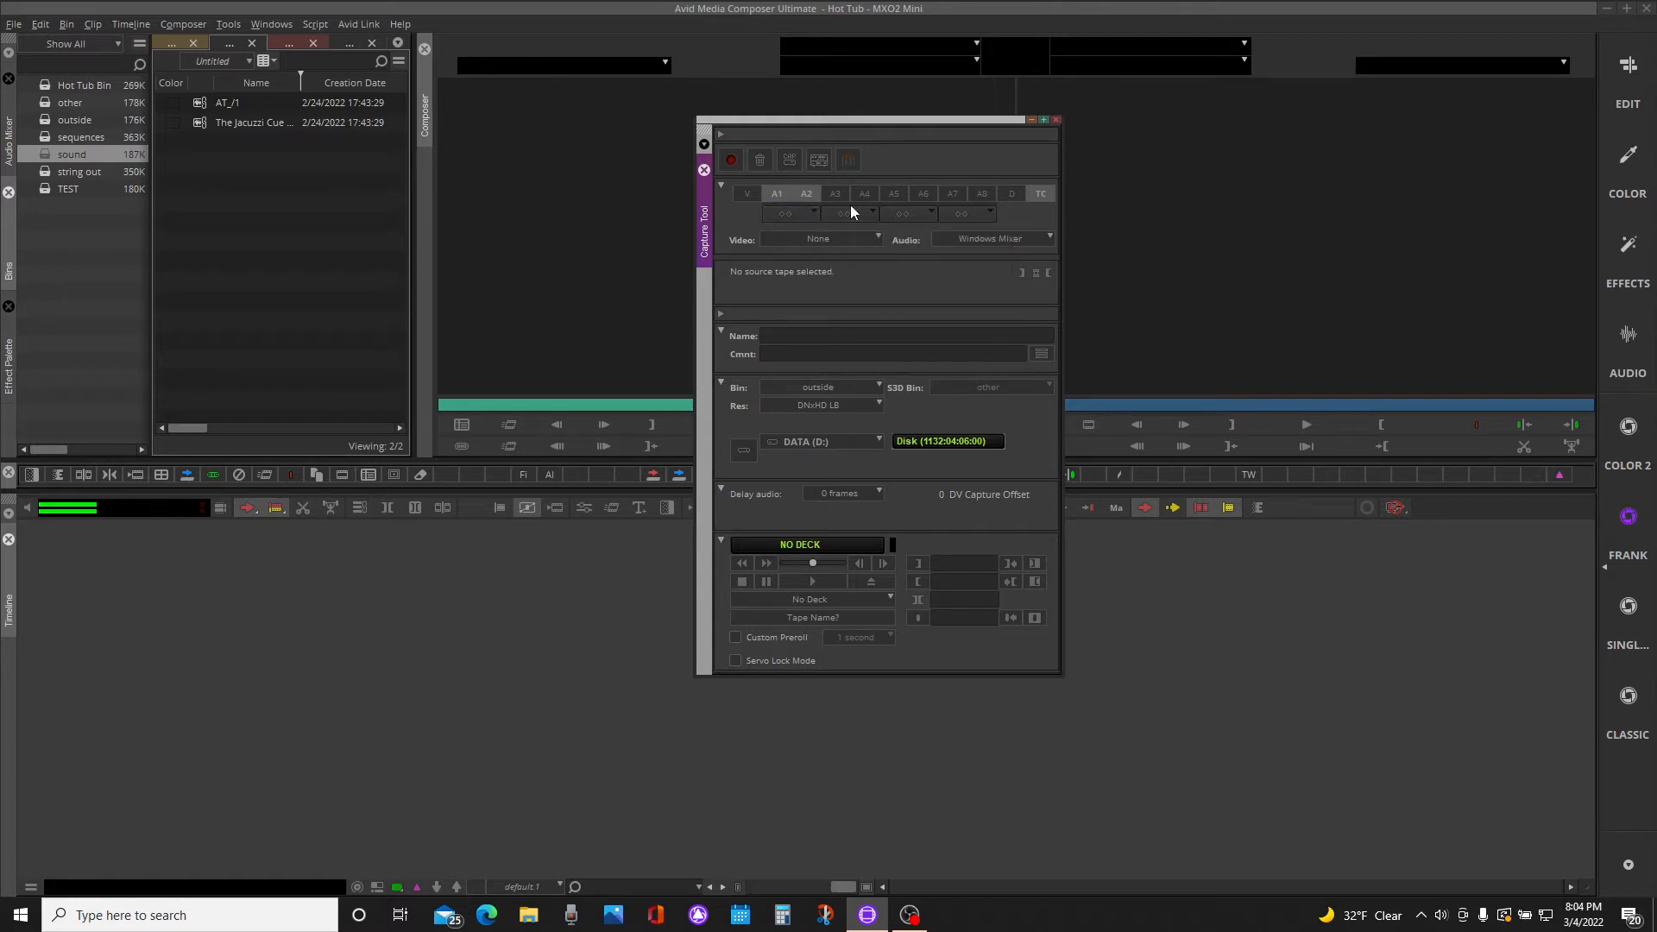
{"action": "mouse_move", "coordinate": [991, 239]}
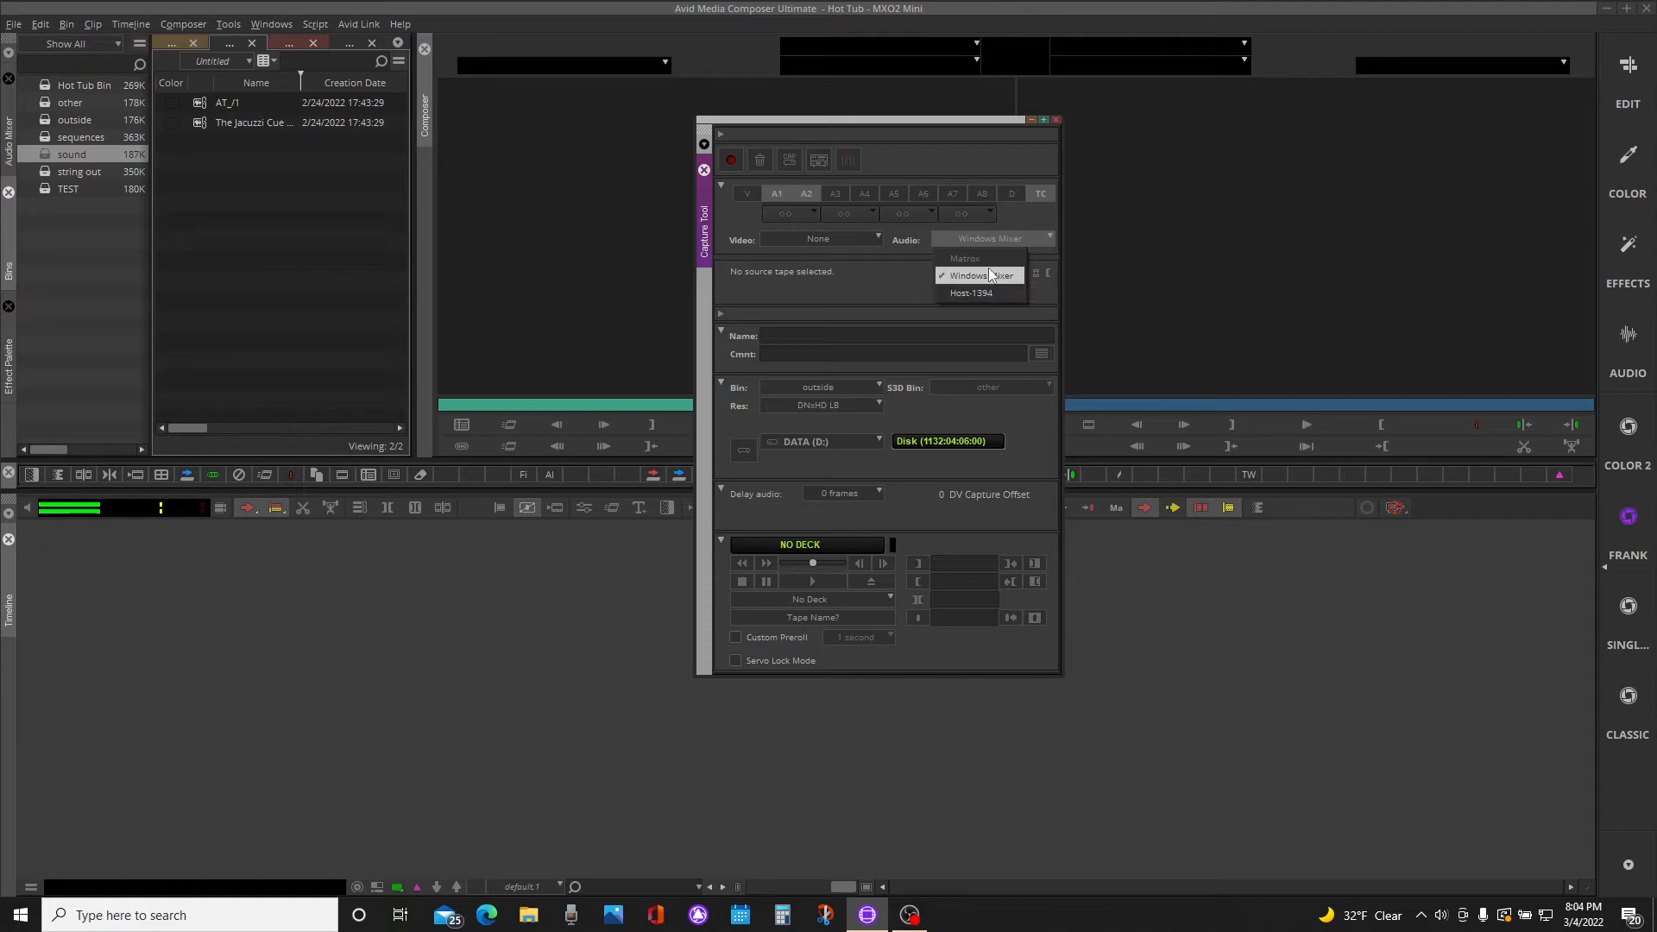
{"action": "mouse_move", "coordinate": [991, 243]}
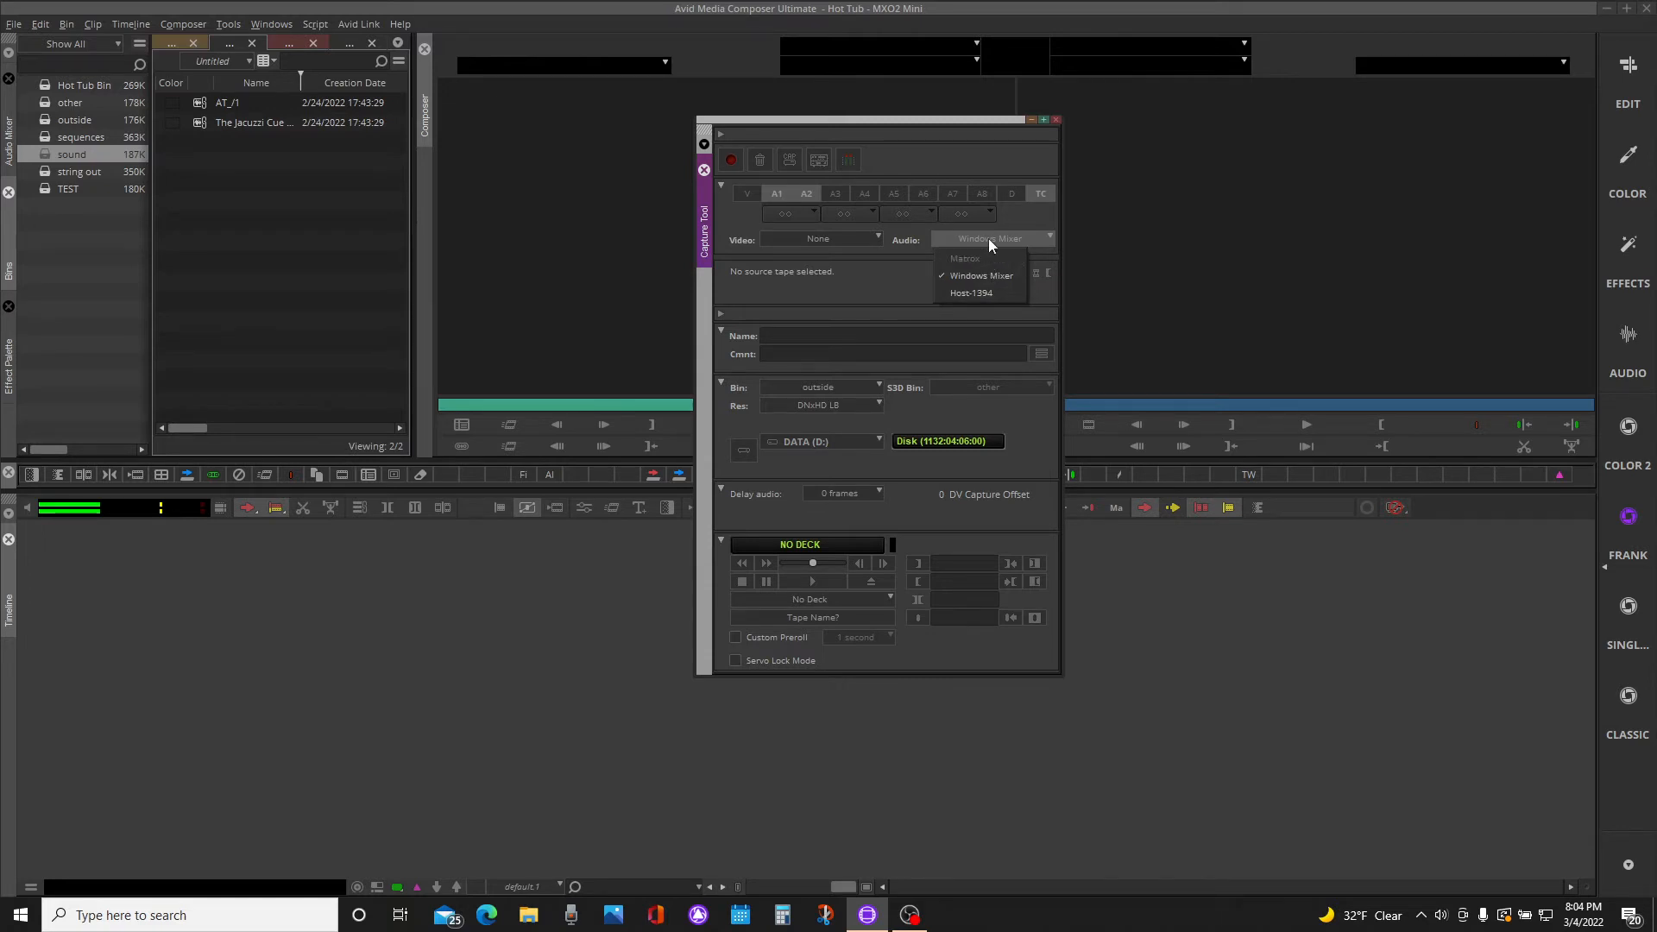
{"action": "mouse_move", "coordinate": [991, 280]}
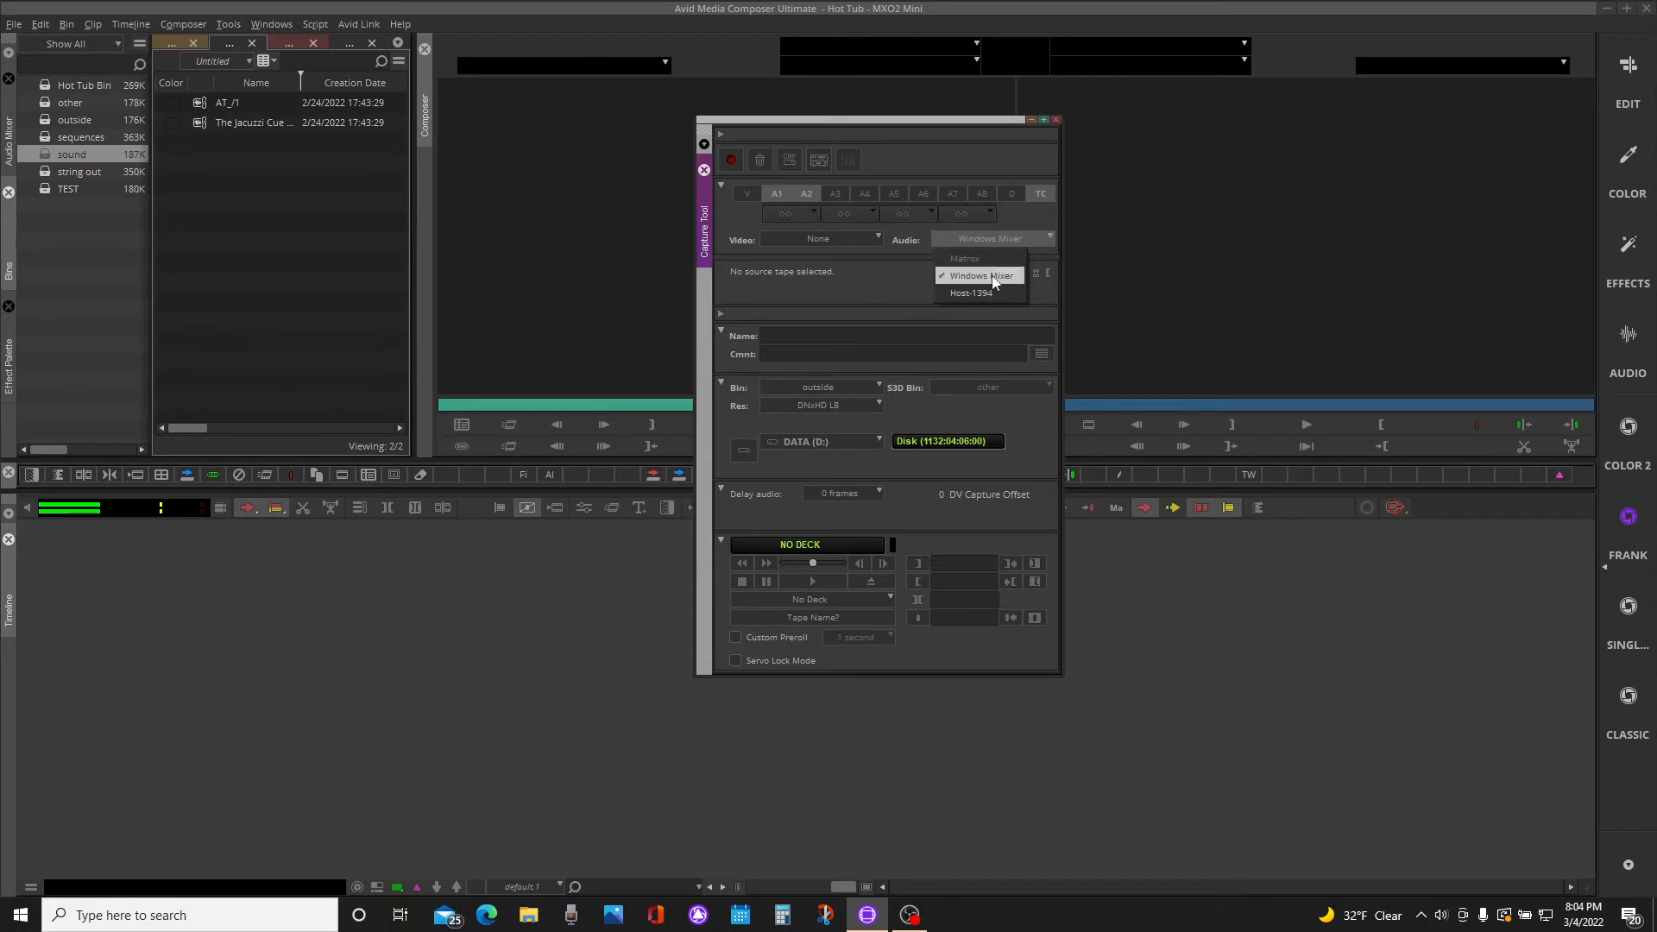
{"action": "left_click", "coordinate": [971, 274]}
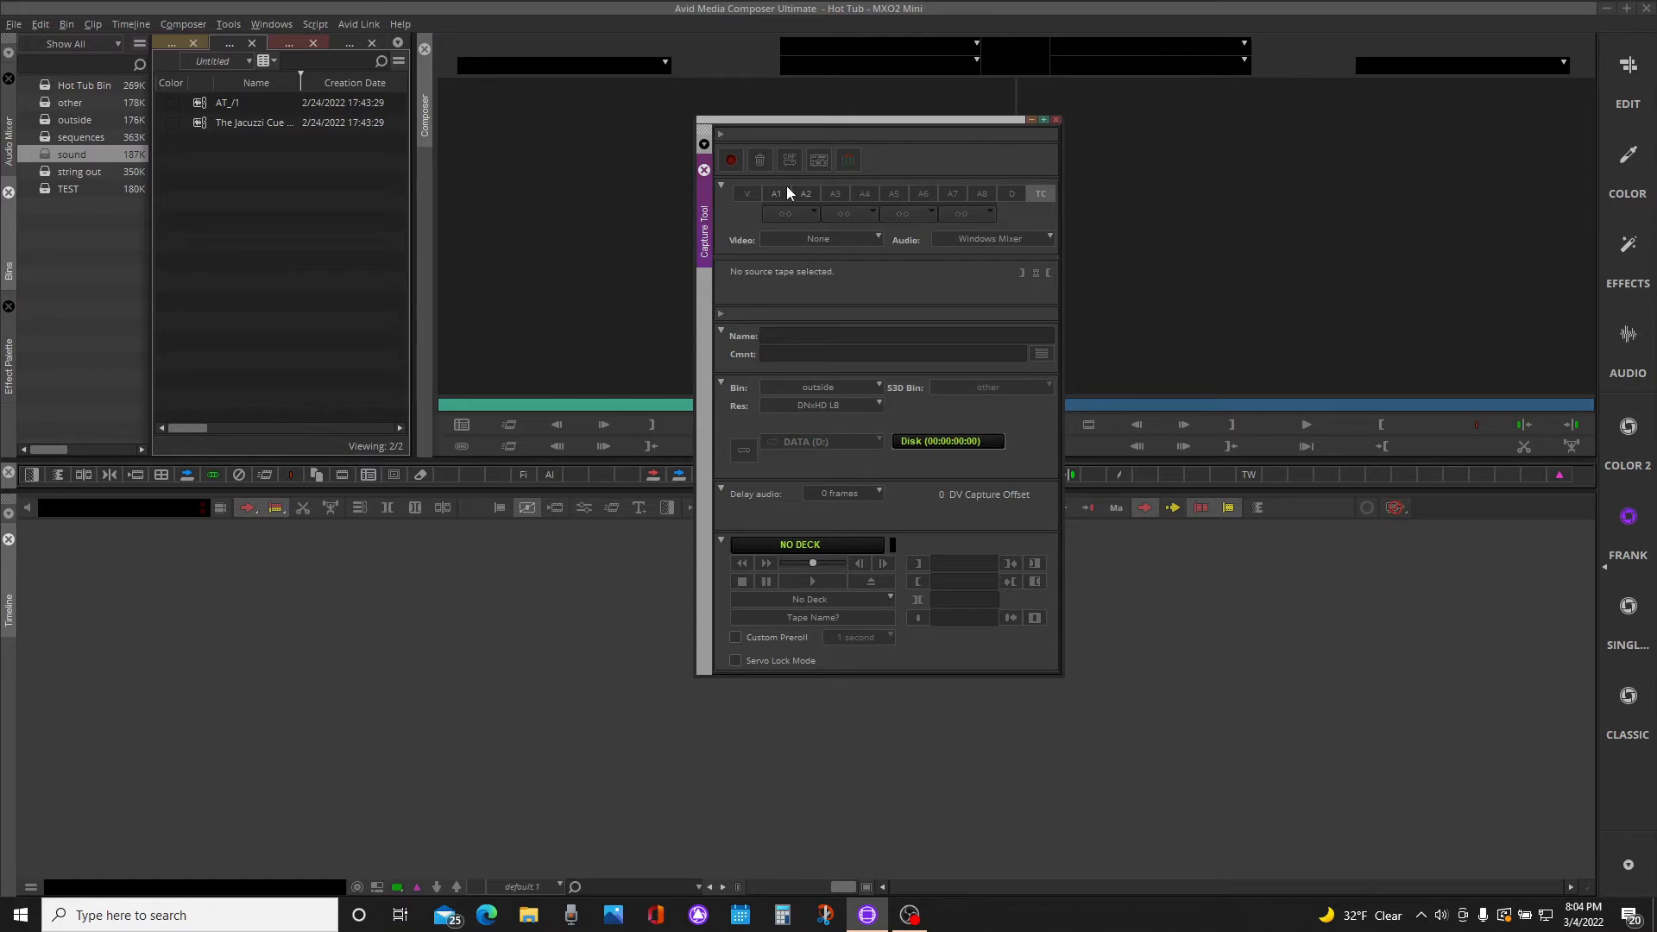
{"action": "left_click", "coordinate": [775, 193]}
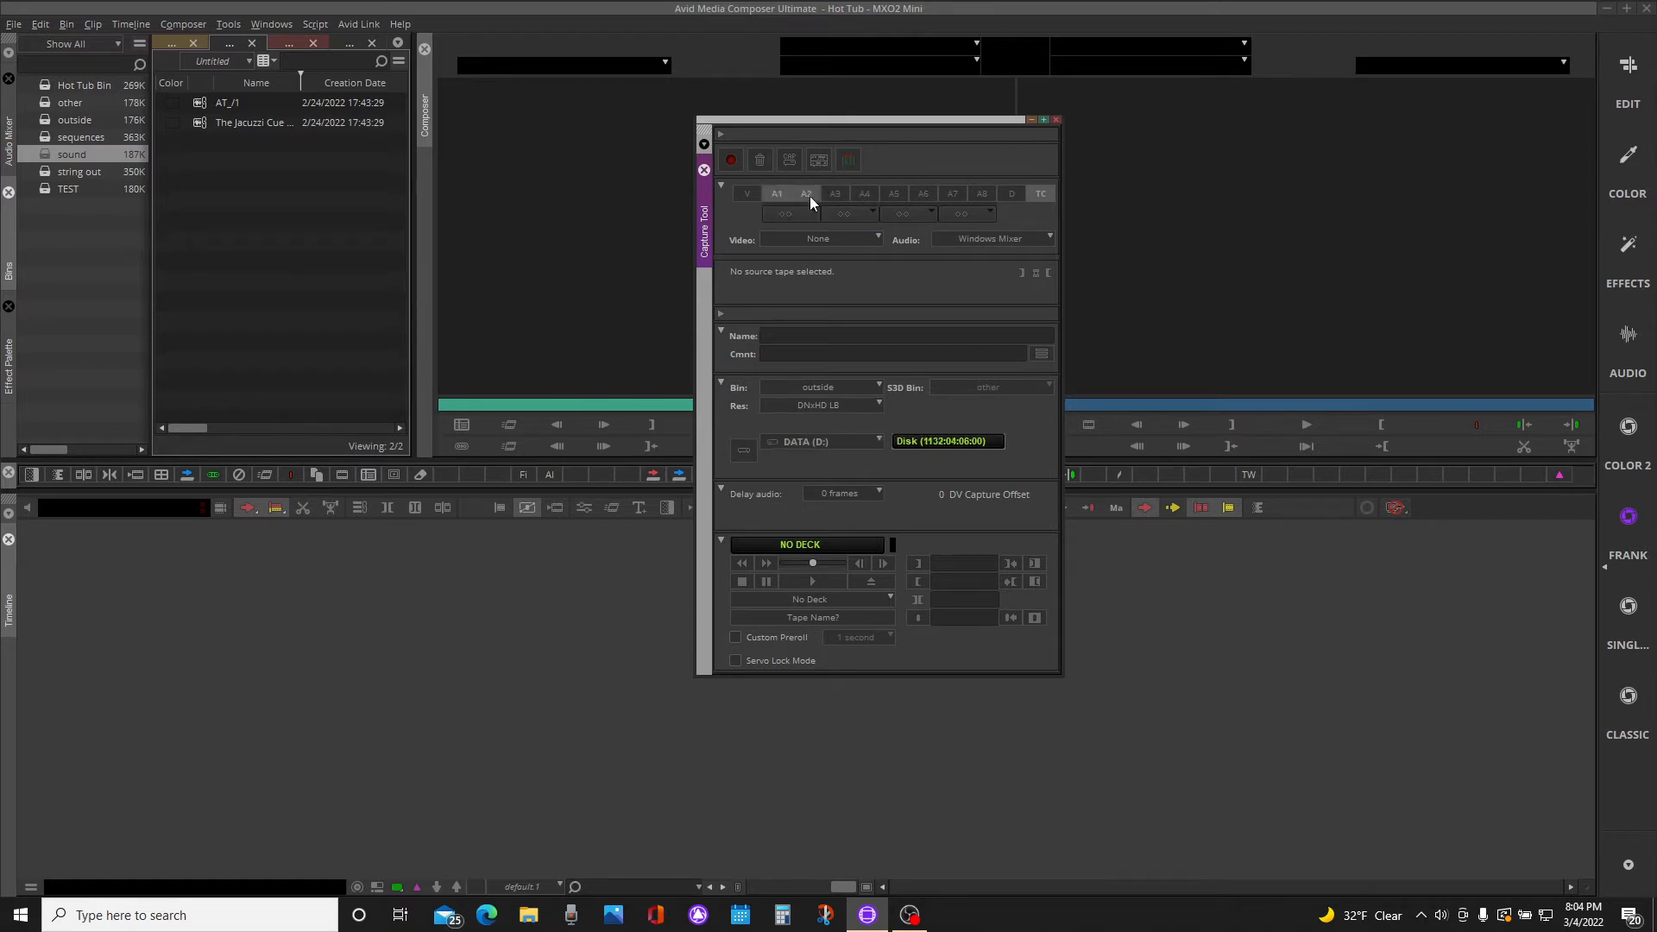
{"action": "left_click", "coordinate": [849, 159]}
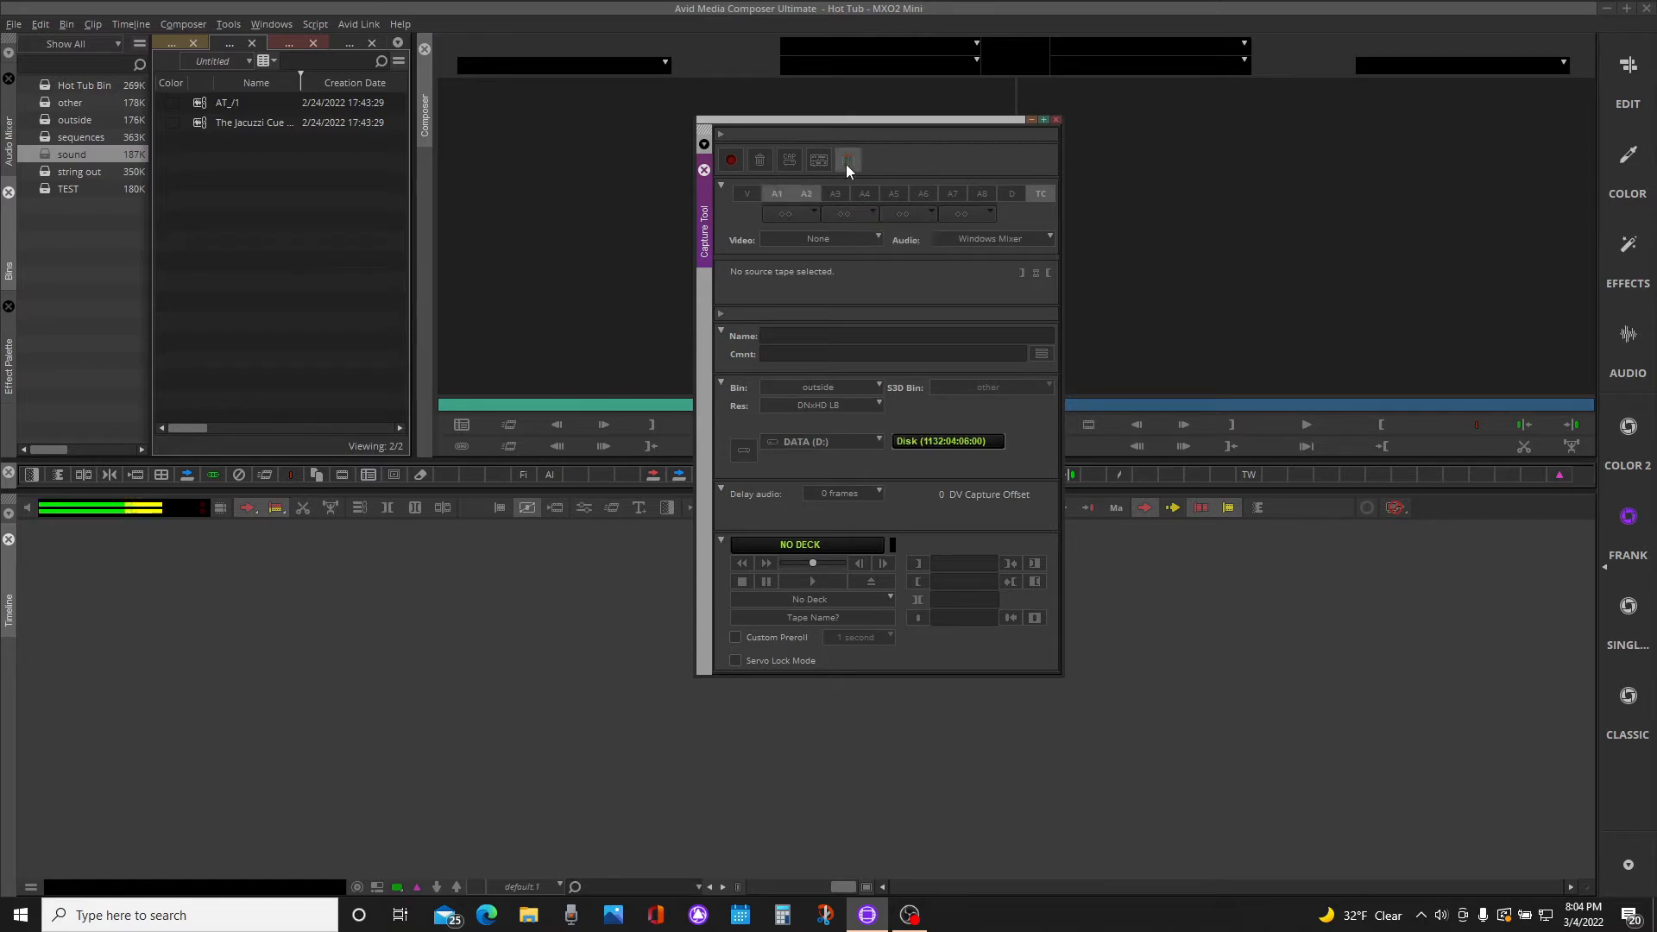
{"action": "mouse_move", "coordinate": [850, 158]}
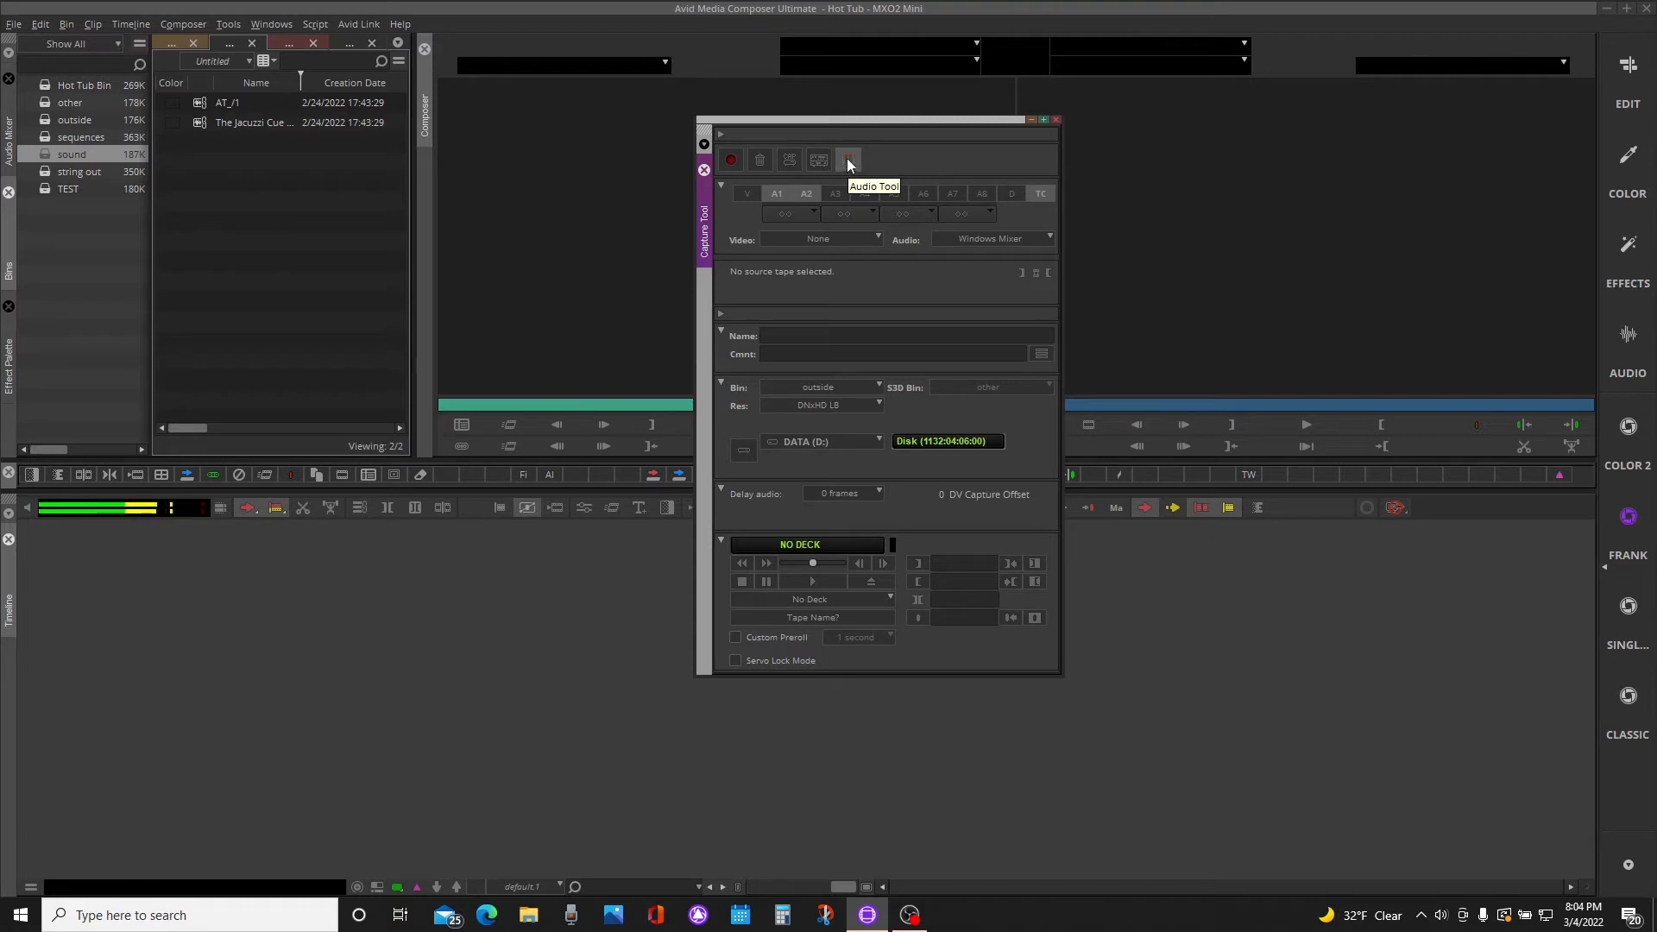
Show the two-channel audio level meters and switch capture to deckless mode
{"action": "left_click", "coordinate": [850, 159]}
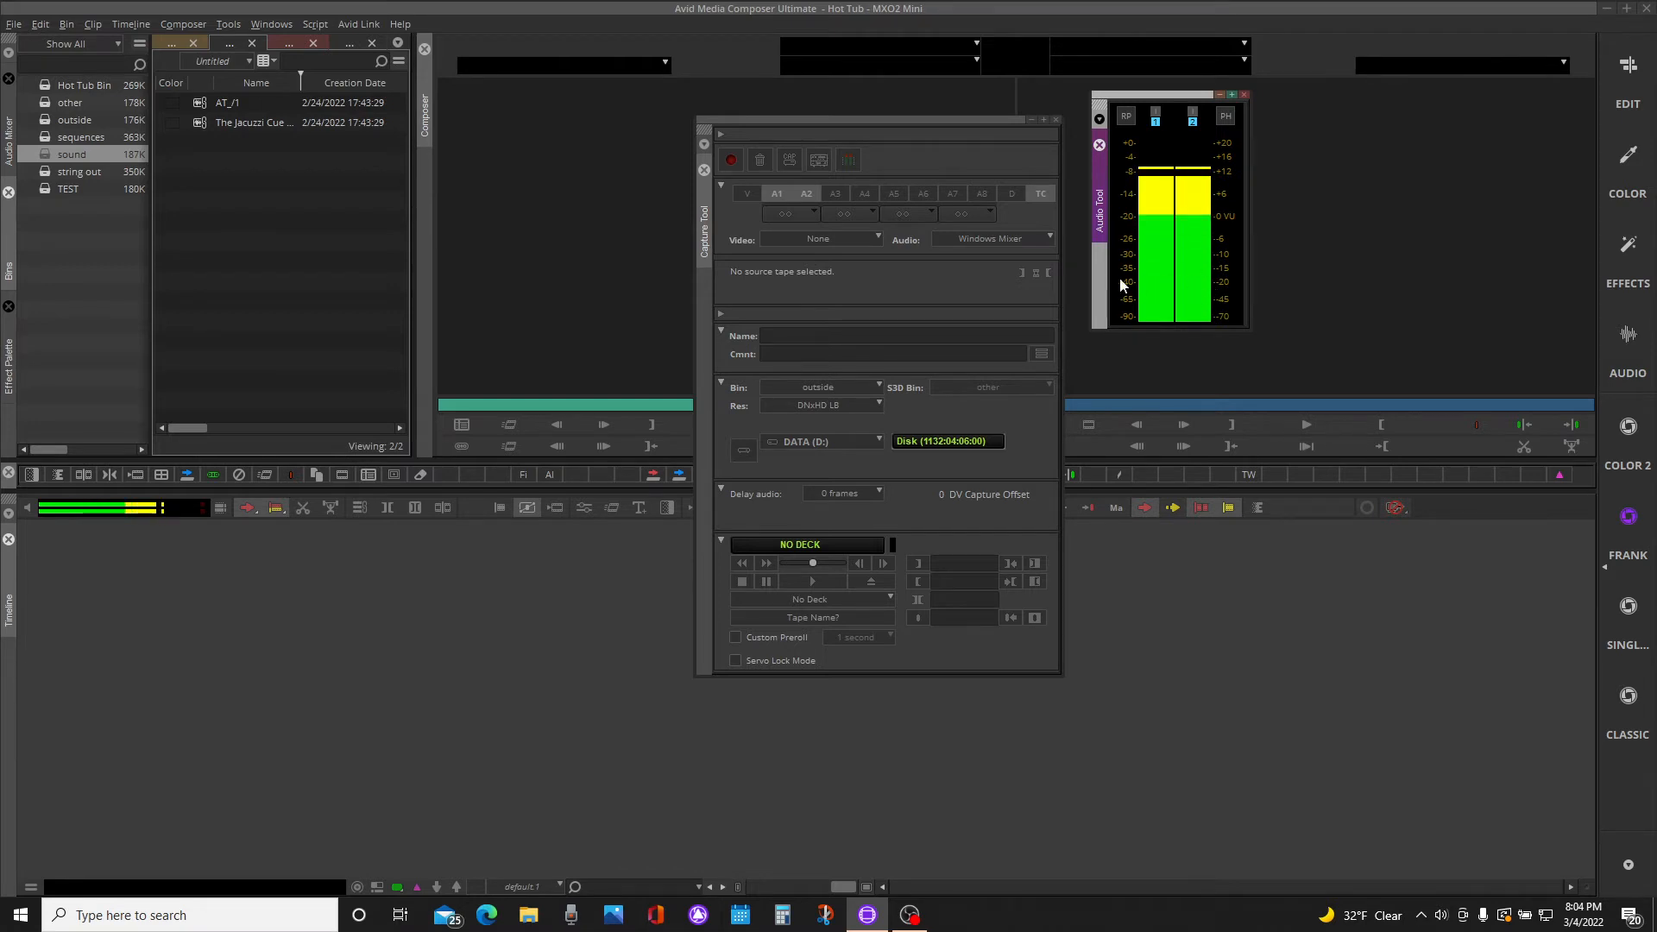
{"action": "mouse_move", "coordinate": [819, 158]}
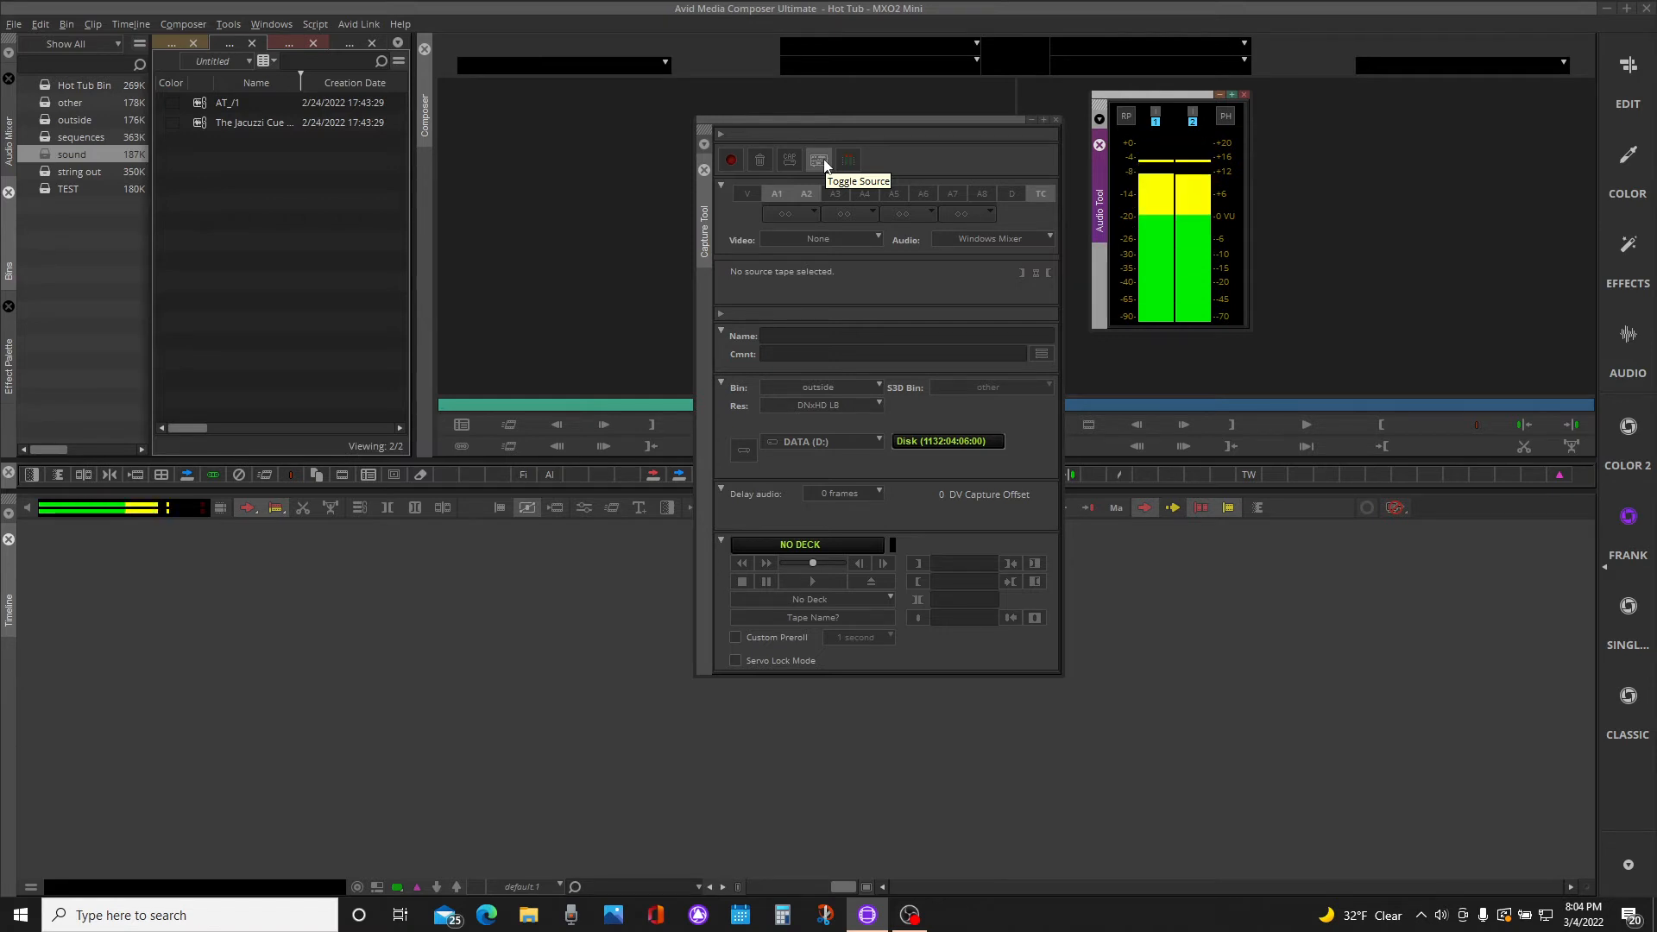
{"action": "left_click", "coordinate": [819, 159]}
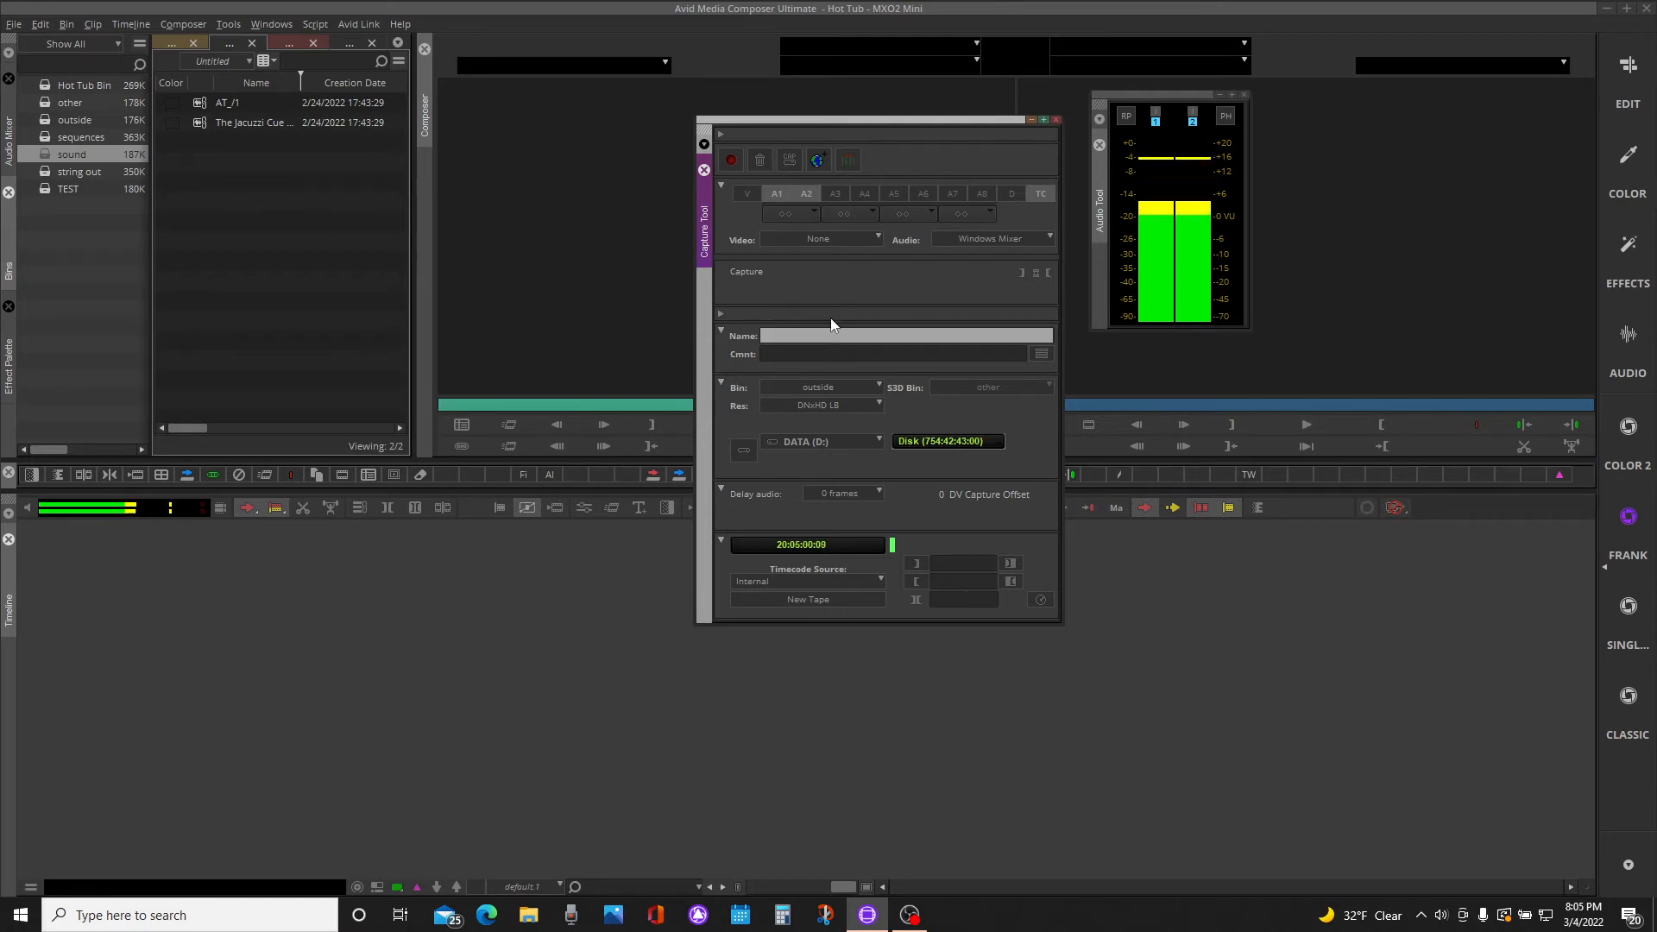
Name the upcoming capture 'test' and target the sound bin for new clips
{"action": "type", "text": "test"}
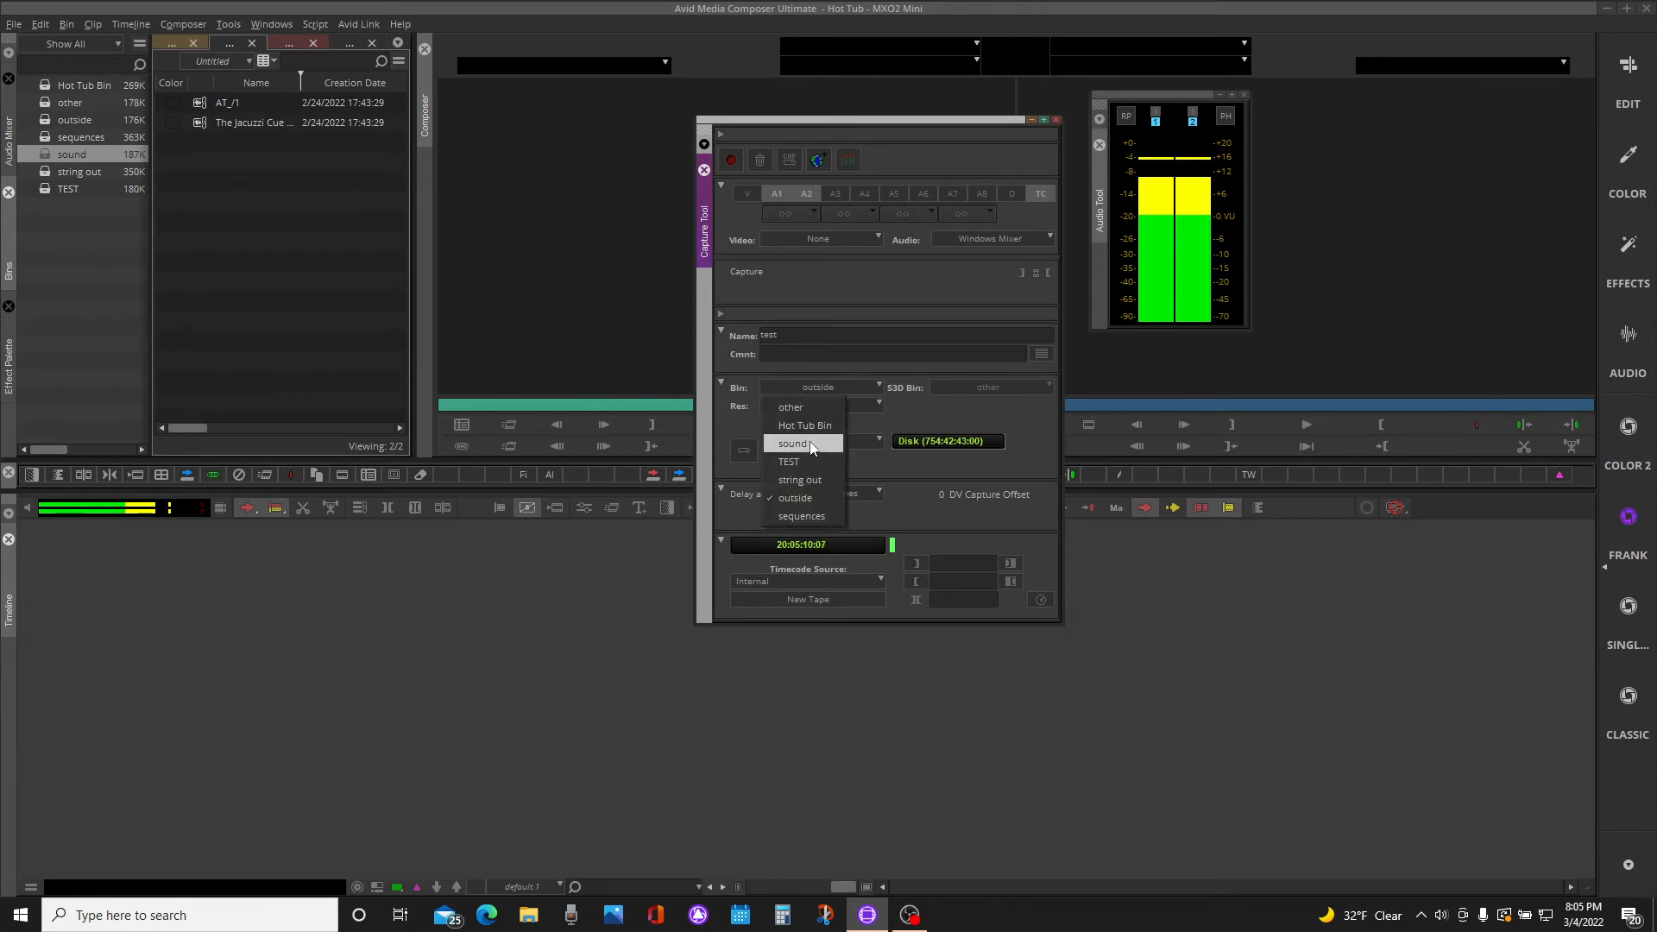
{"action": "left_click", "coordinate": [793, 444]}
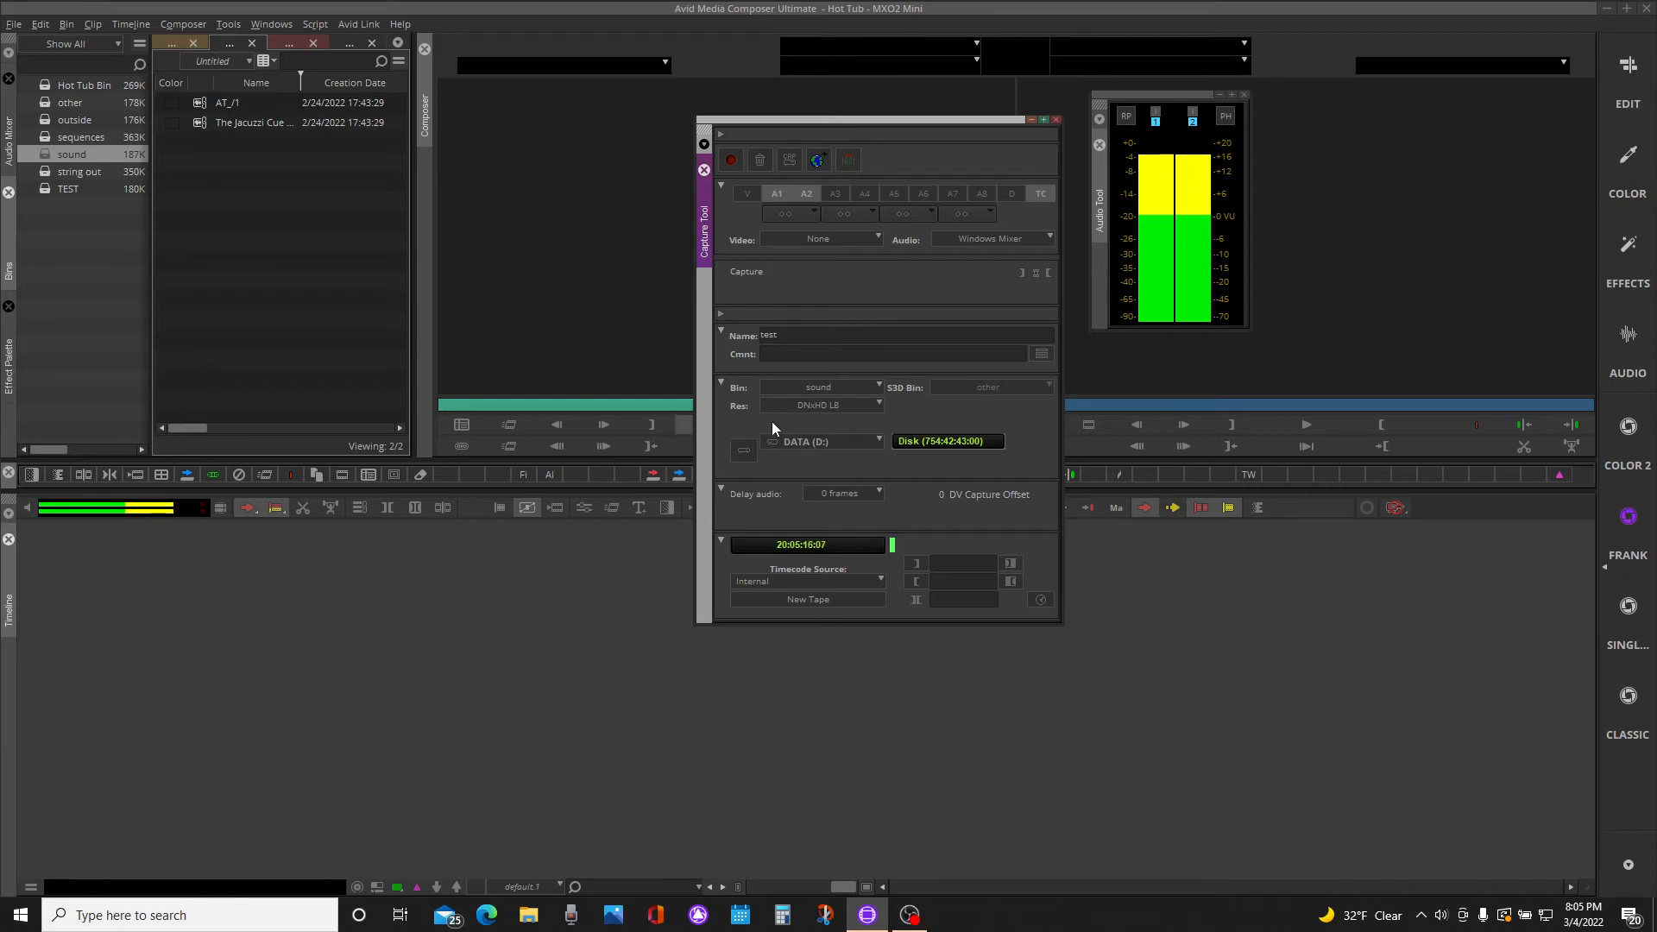
{"action": "mouse_move", "coordinate": [868, 599]}
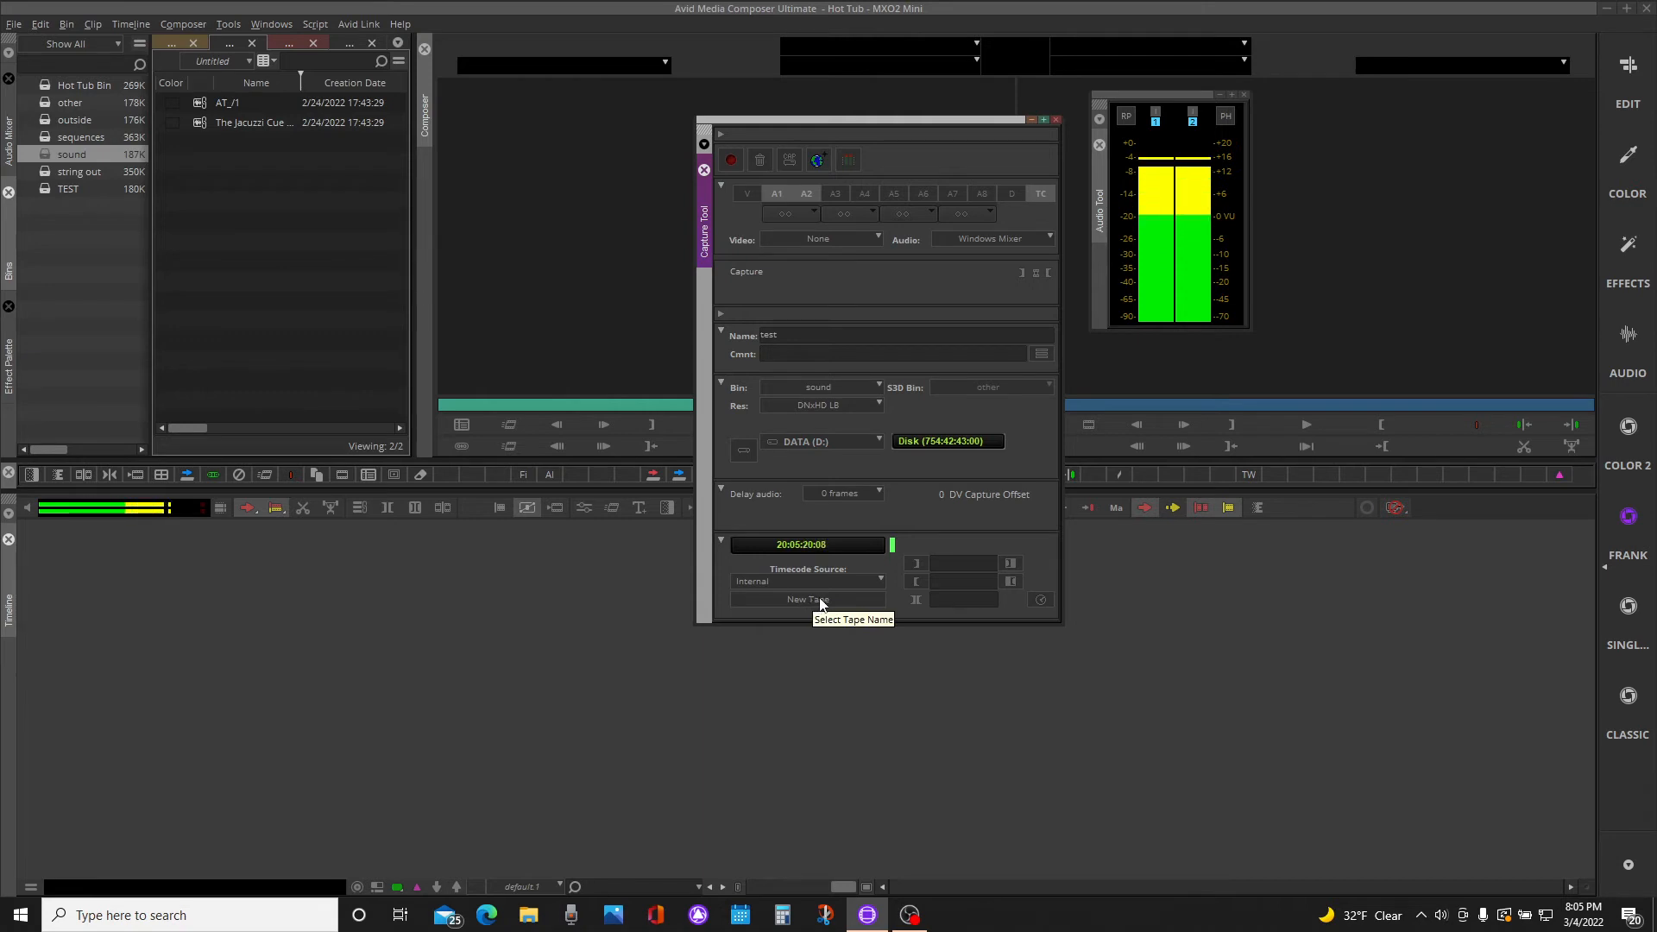
Confirm 'New Tape' as the capture source tape in the Select Tape dialog
{"action": "left_click", "coordinate": [806, 599]}
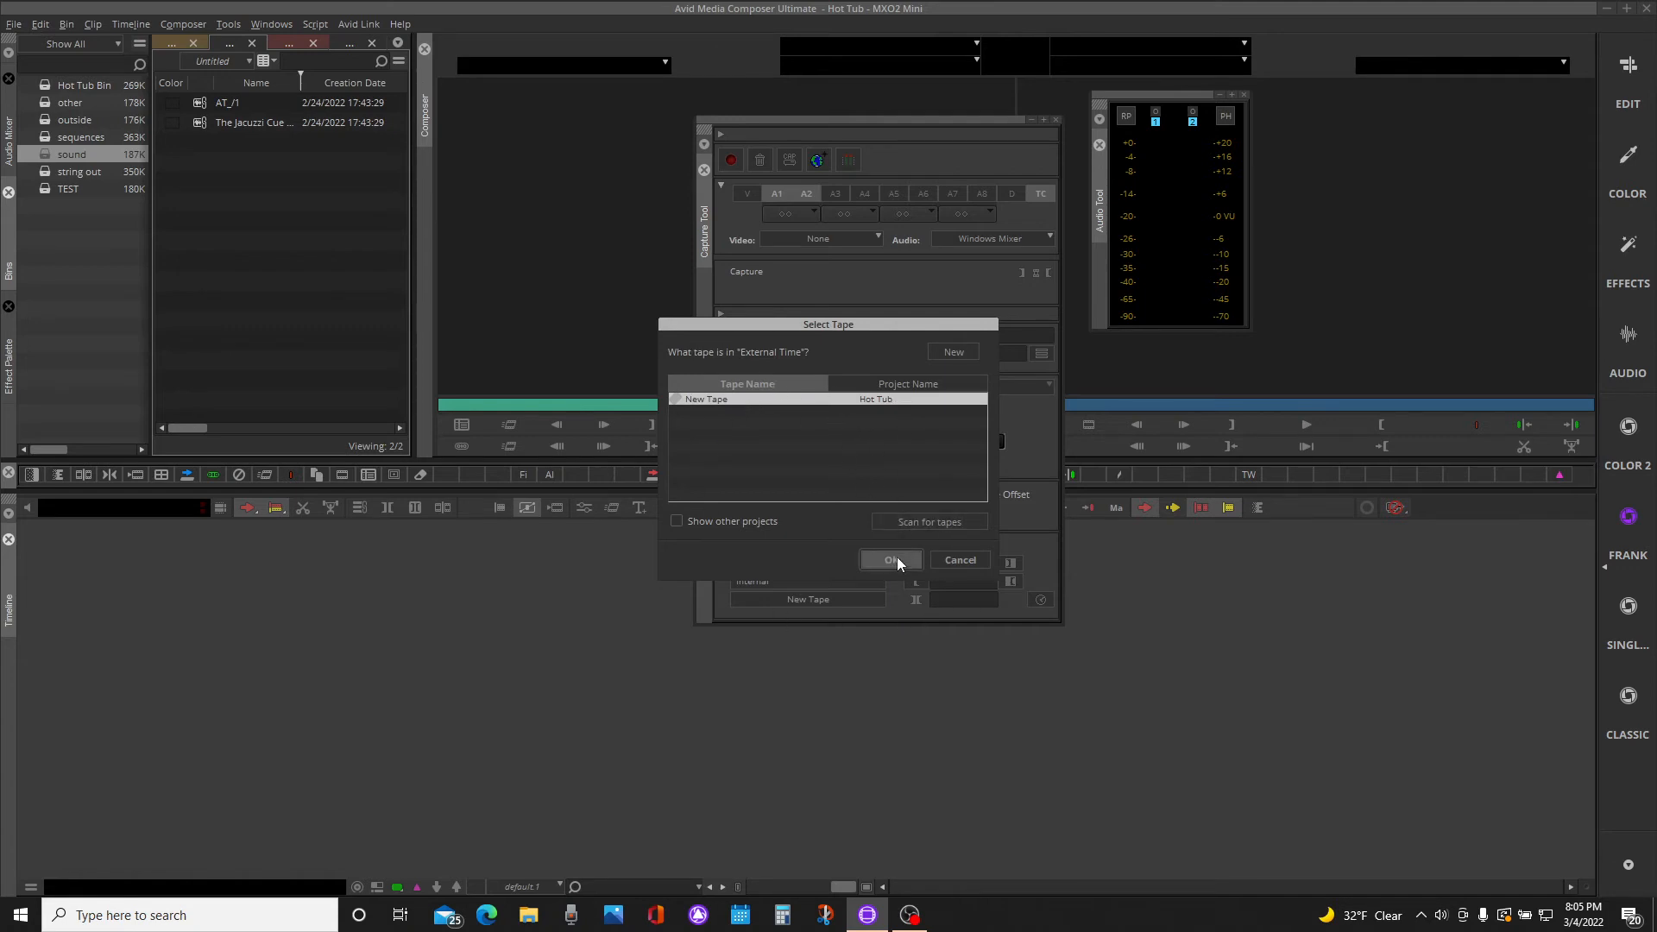
{"action": "left_click", "coordinate": [891, 559]}
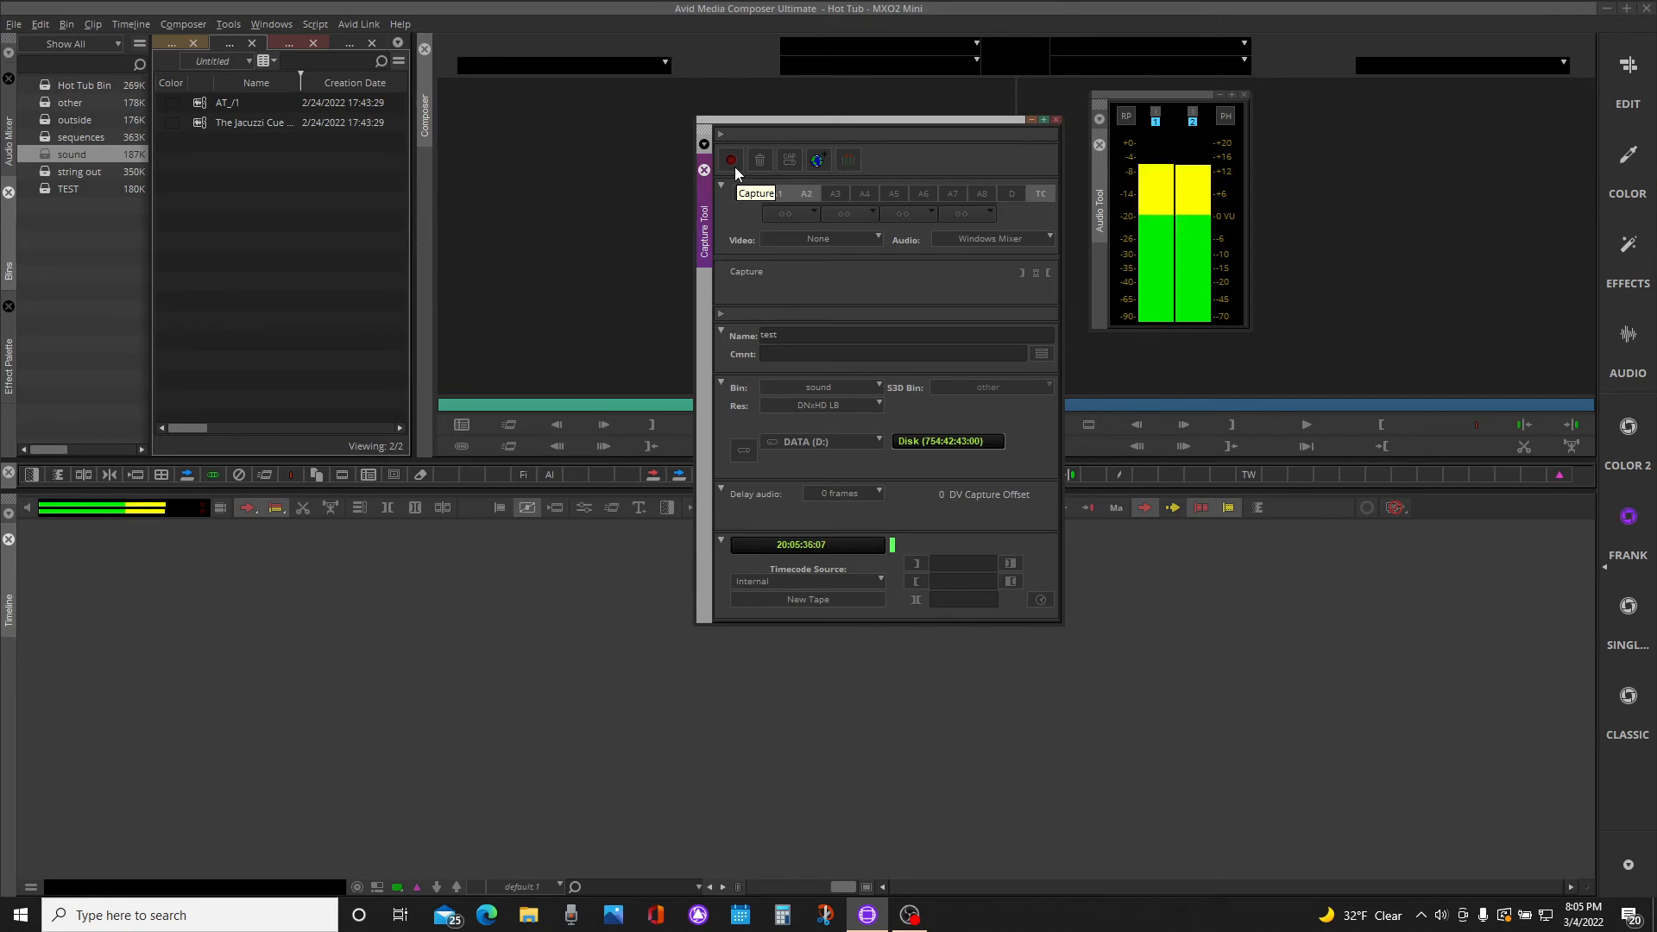
{"action": "mouse_move", "coordinate": [723, 134]}
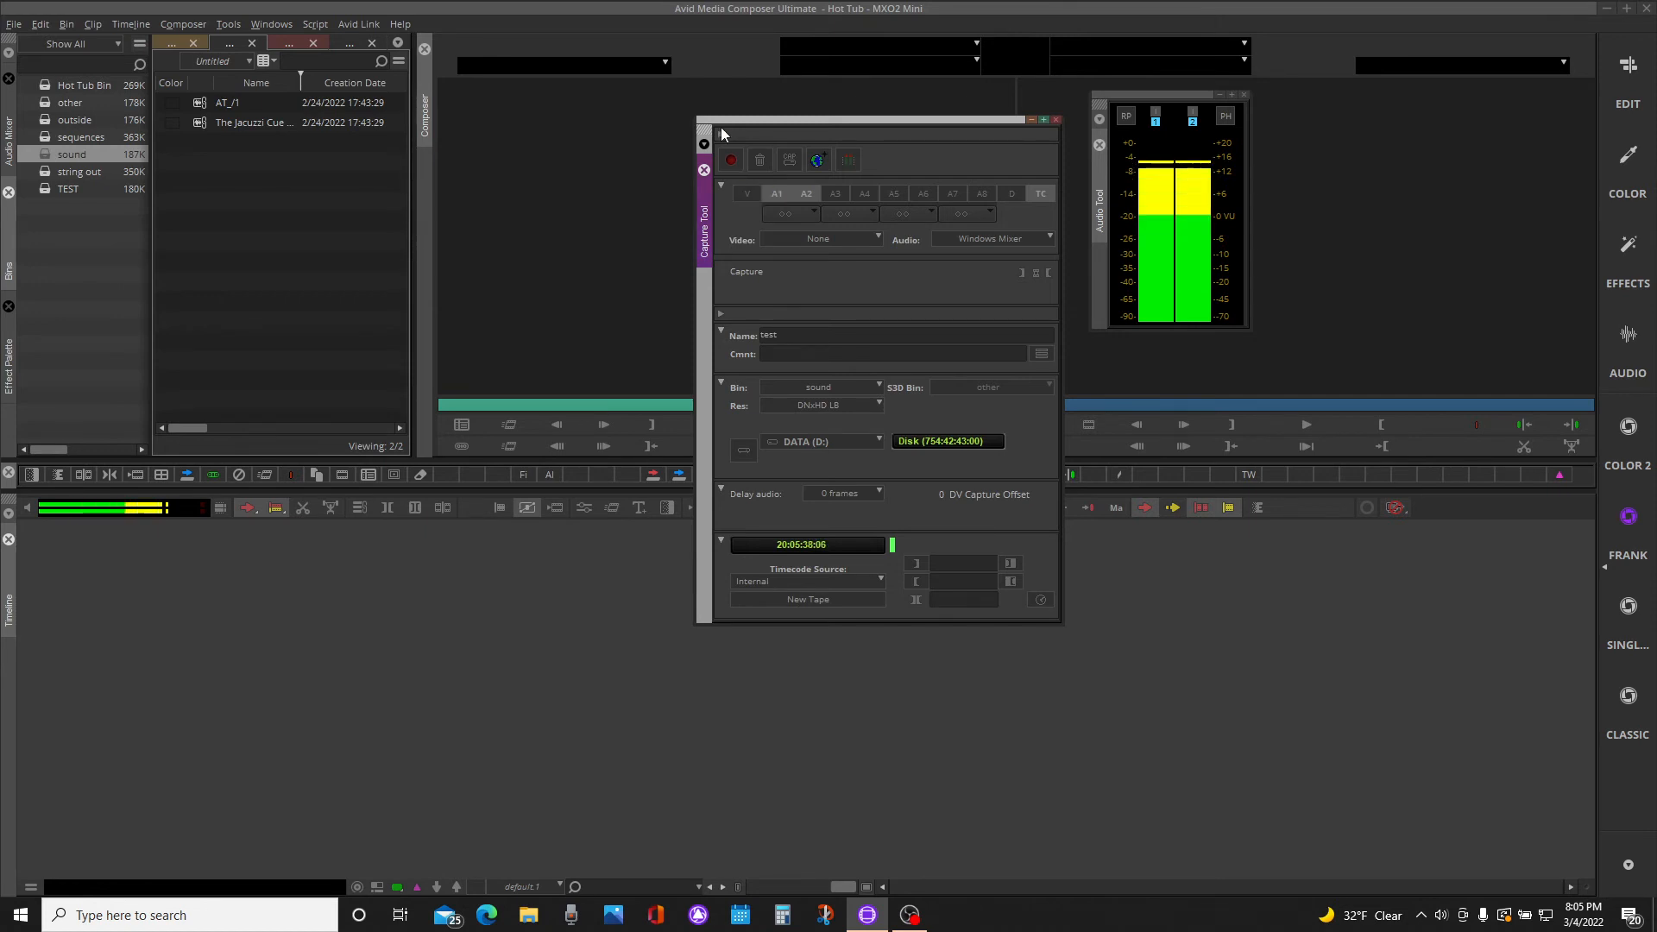
{"action": "mouse_move", "coordinate": [816, 159]}
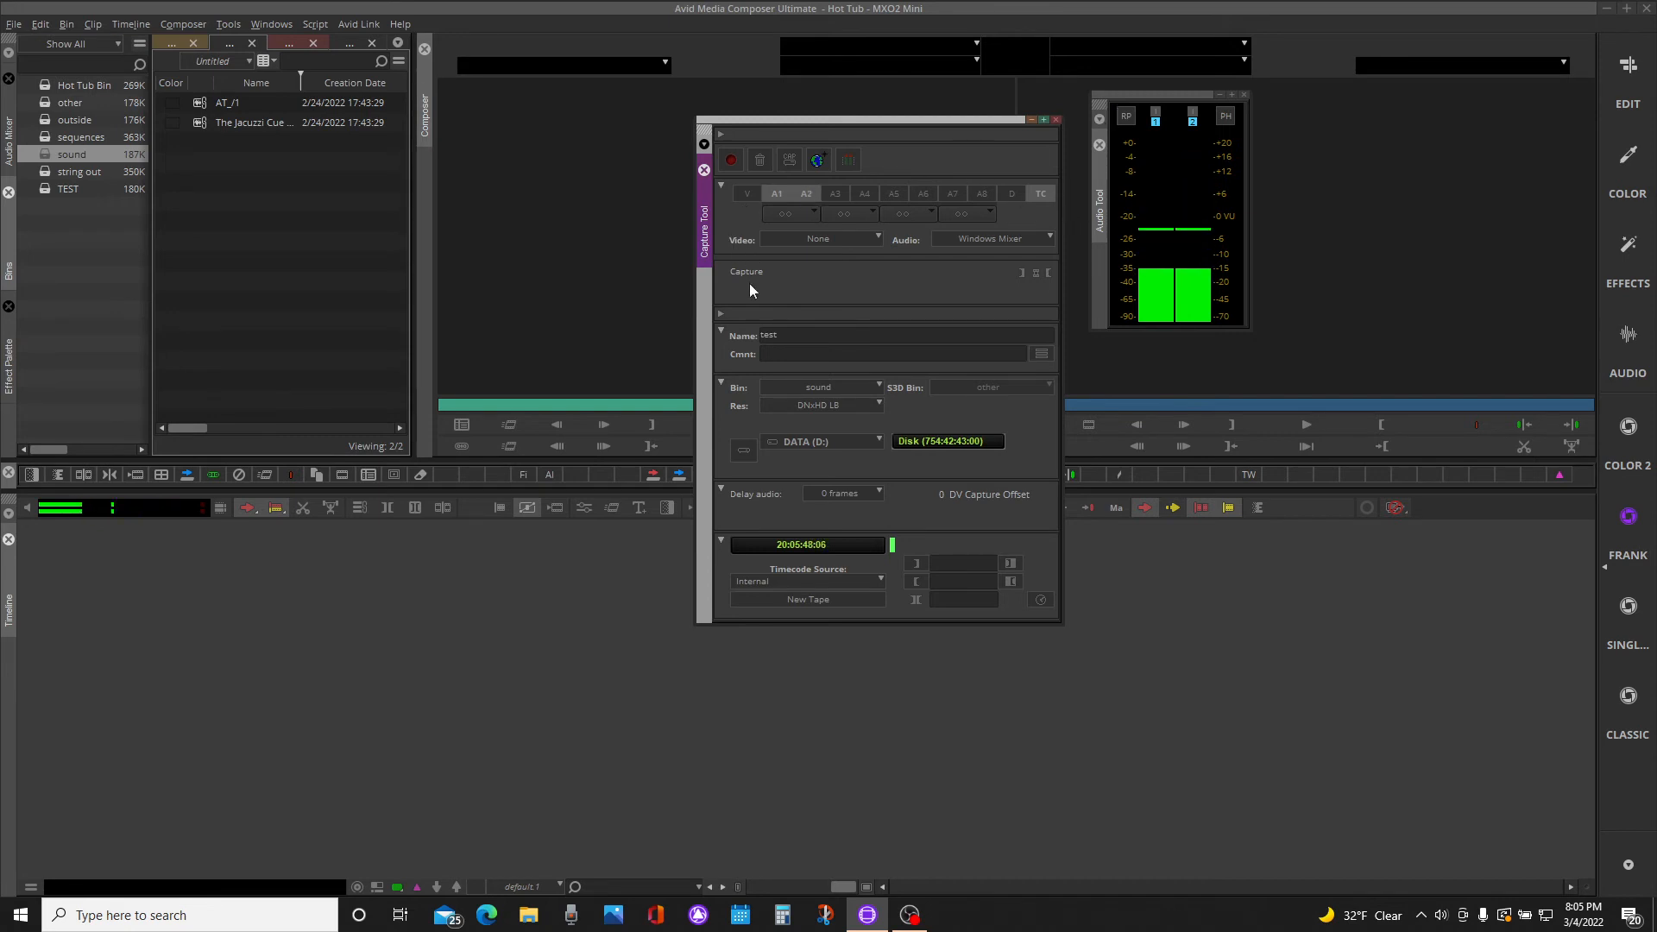
{"action": "mouse_move", "coordinate": [991, 238]}
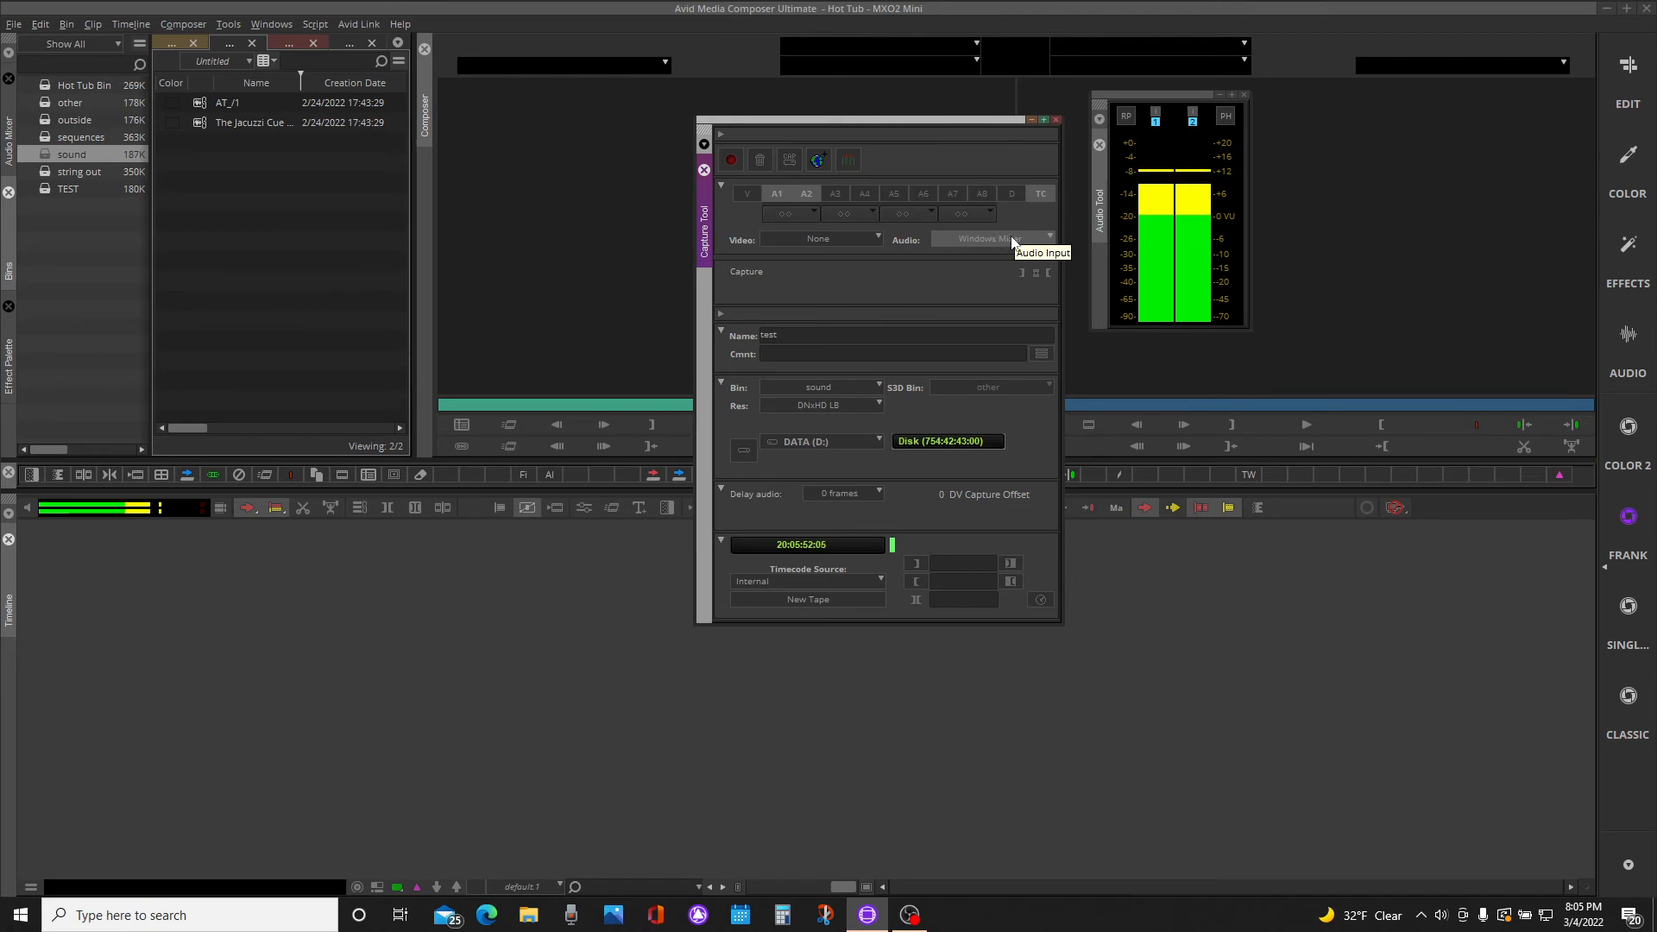
{"action": "mouse_move", "coordinate": [795, 326]}
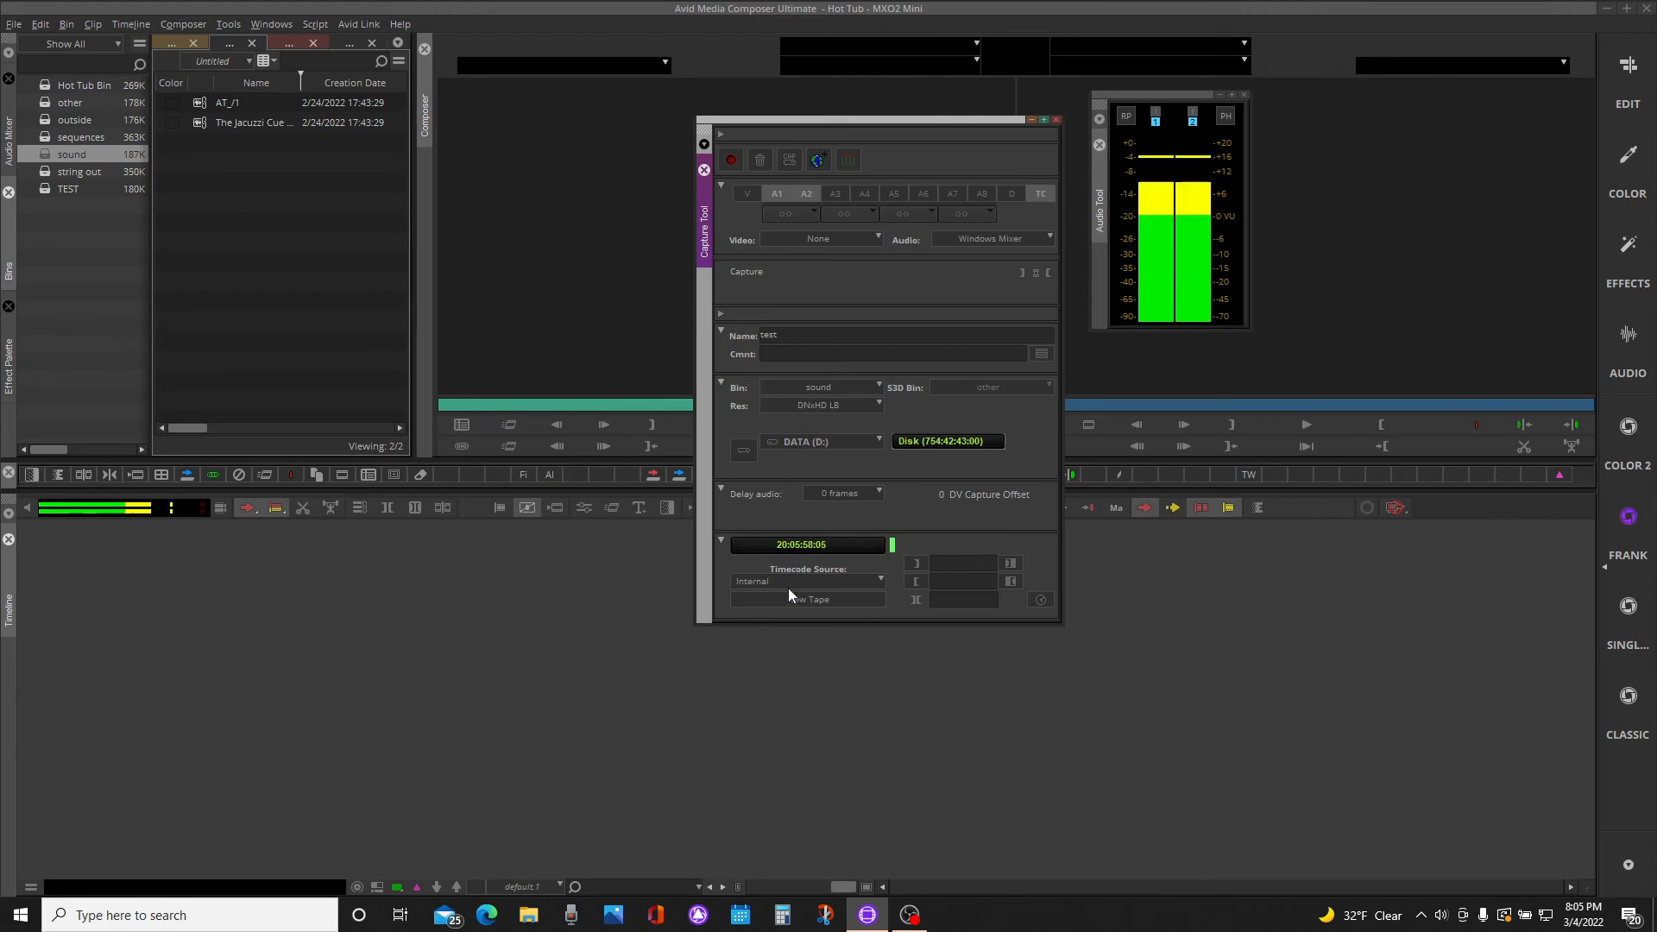
{"action": "mouse_move", "coordinate": [812, 599]}
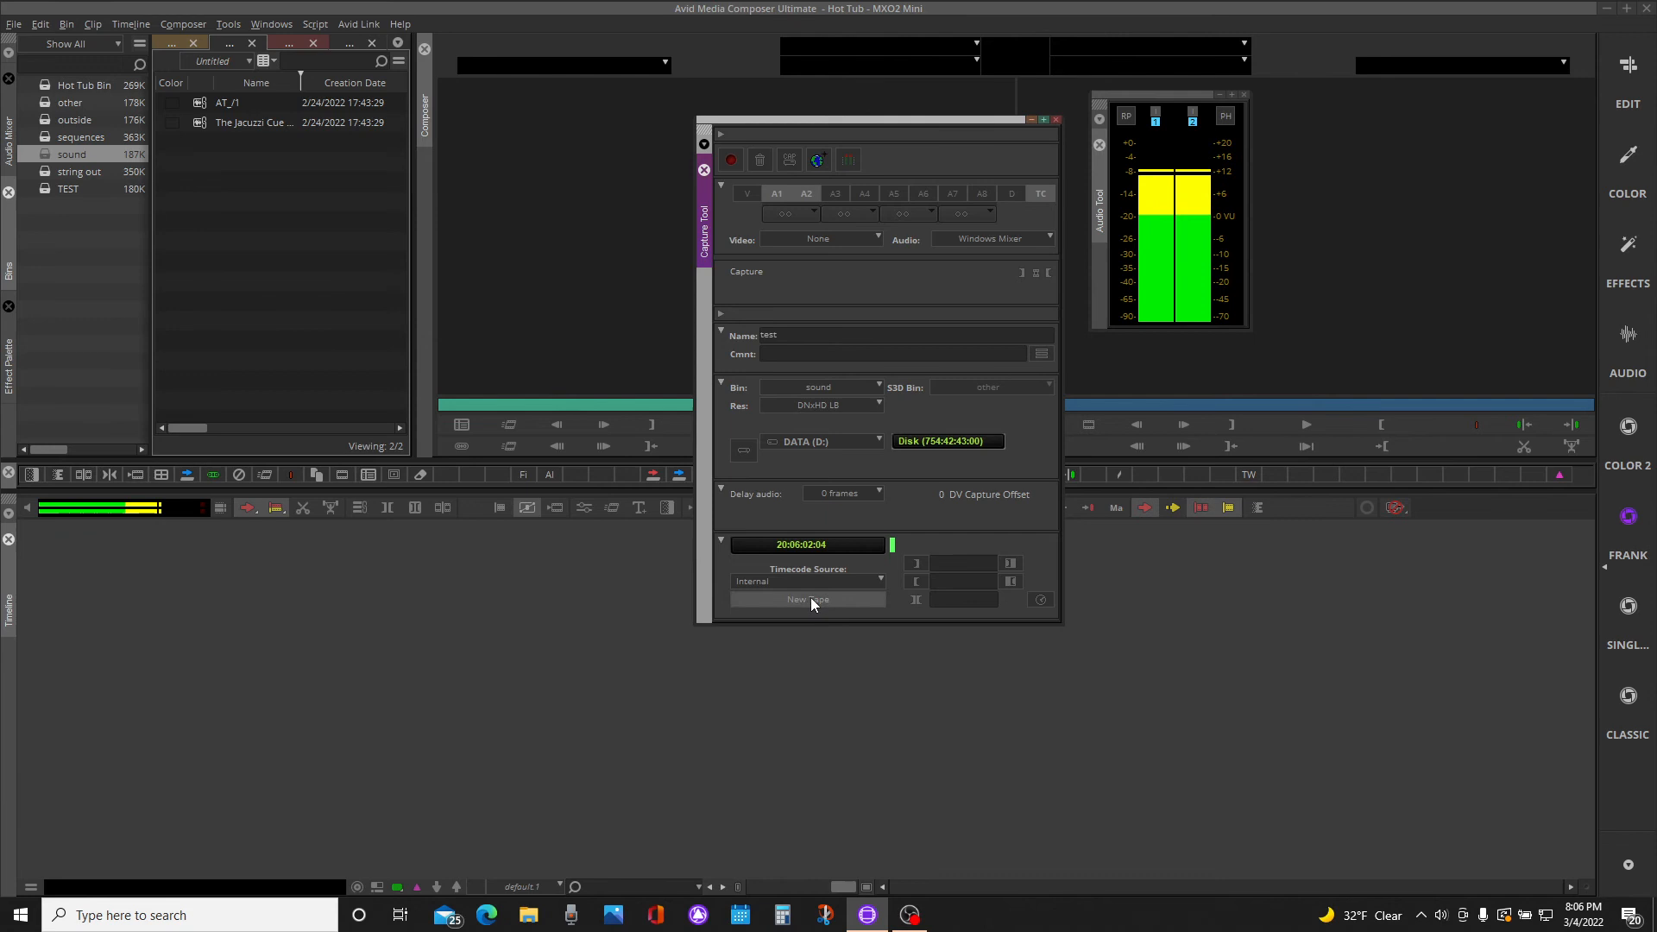
Reconfirm 'New Tape' as the source tape before recording
{"action": "left_click", "coordinate": [806, 599]}
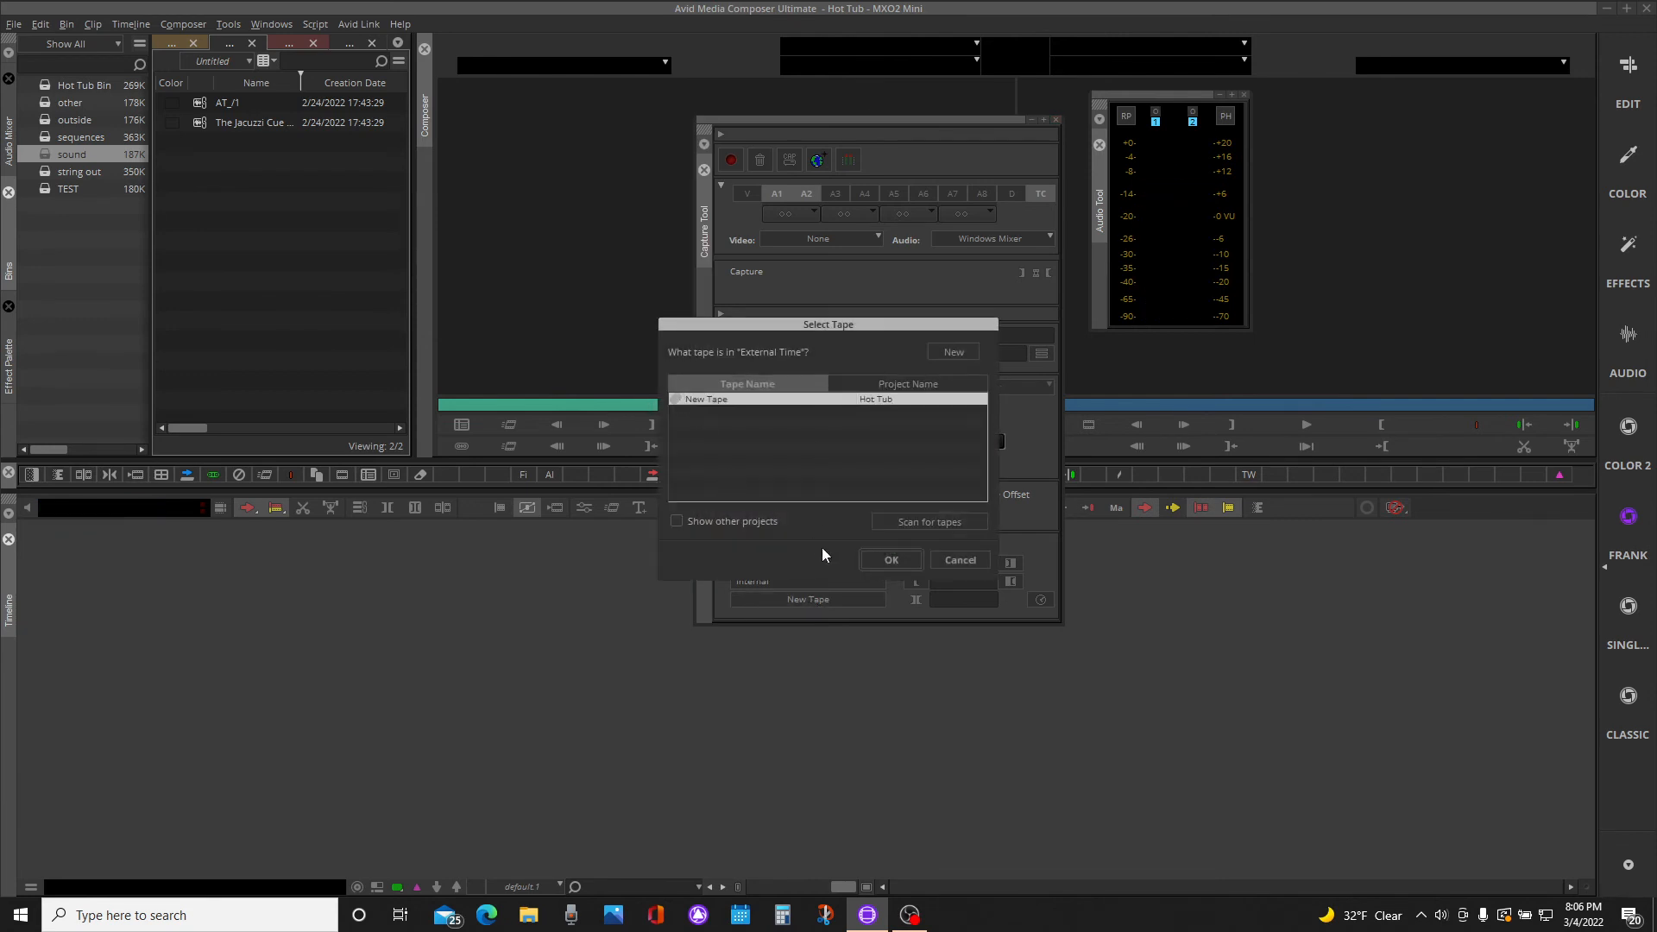
{"action": "left_click", "coordinate": [889, 560]}
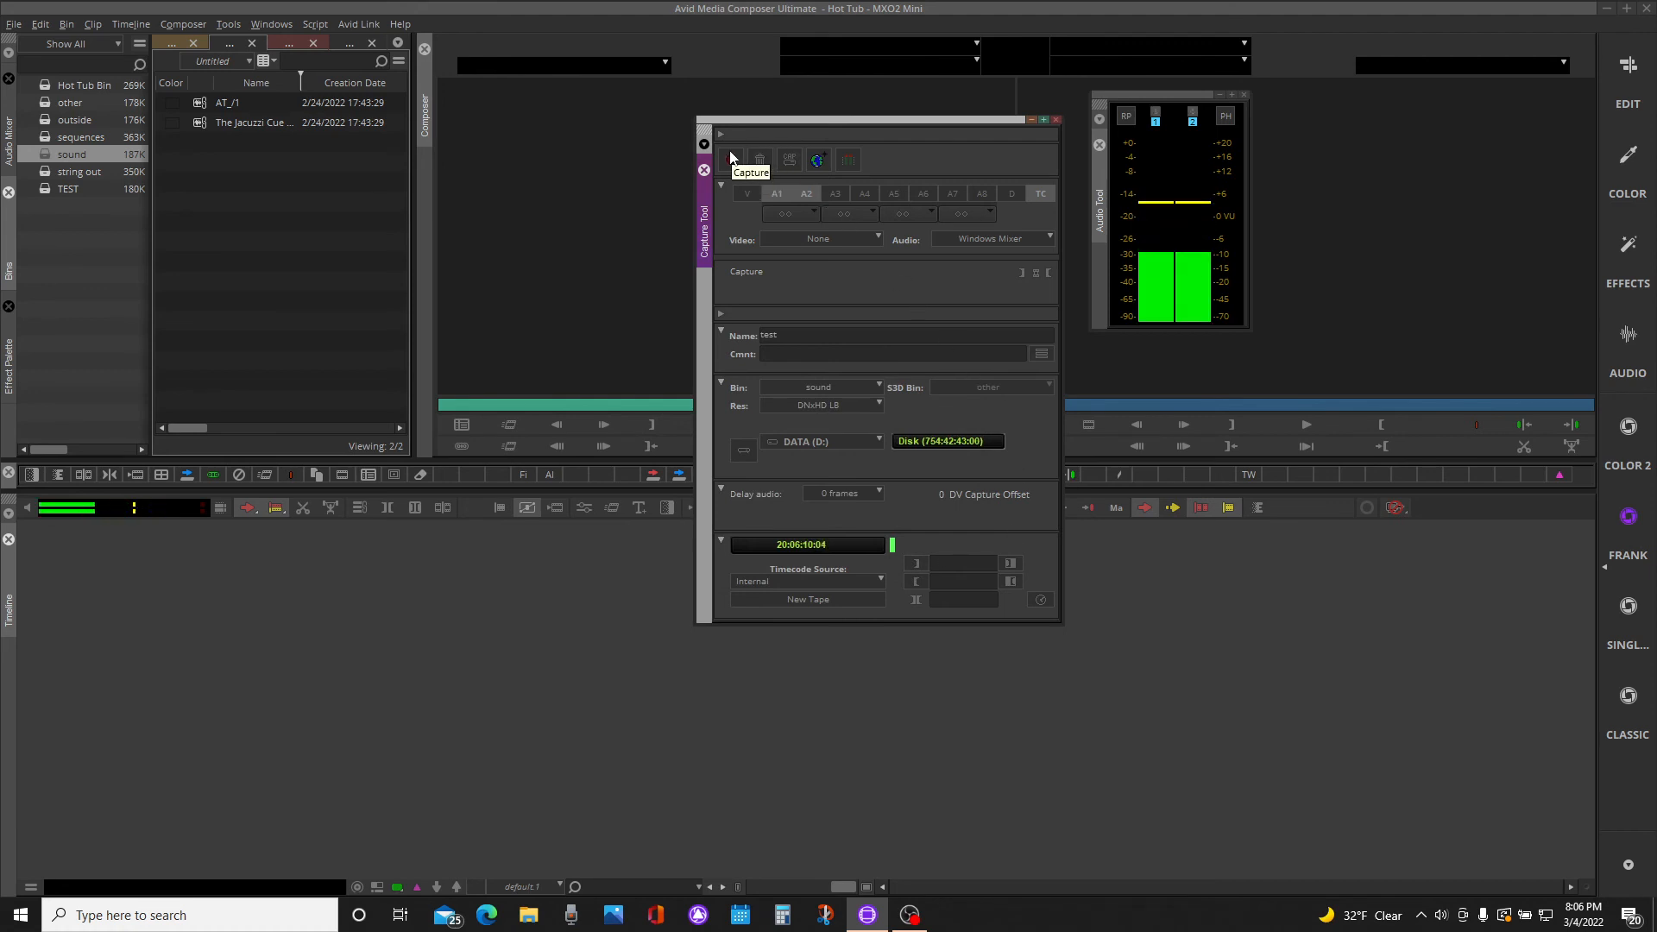
Record the roughly 8-second two-track 'test' audio clip into the sound bin
{"action": "left_click", "coordinate": [730, 159]}
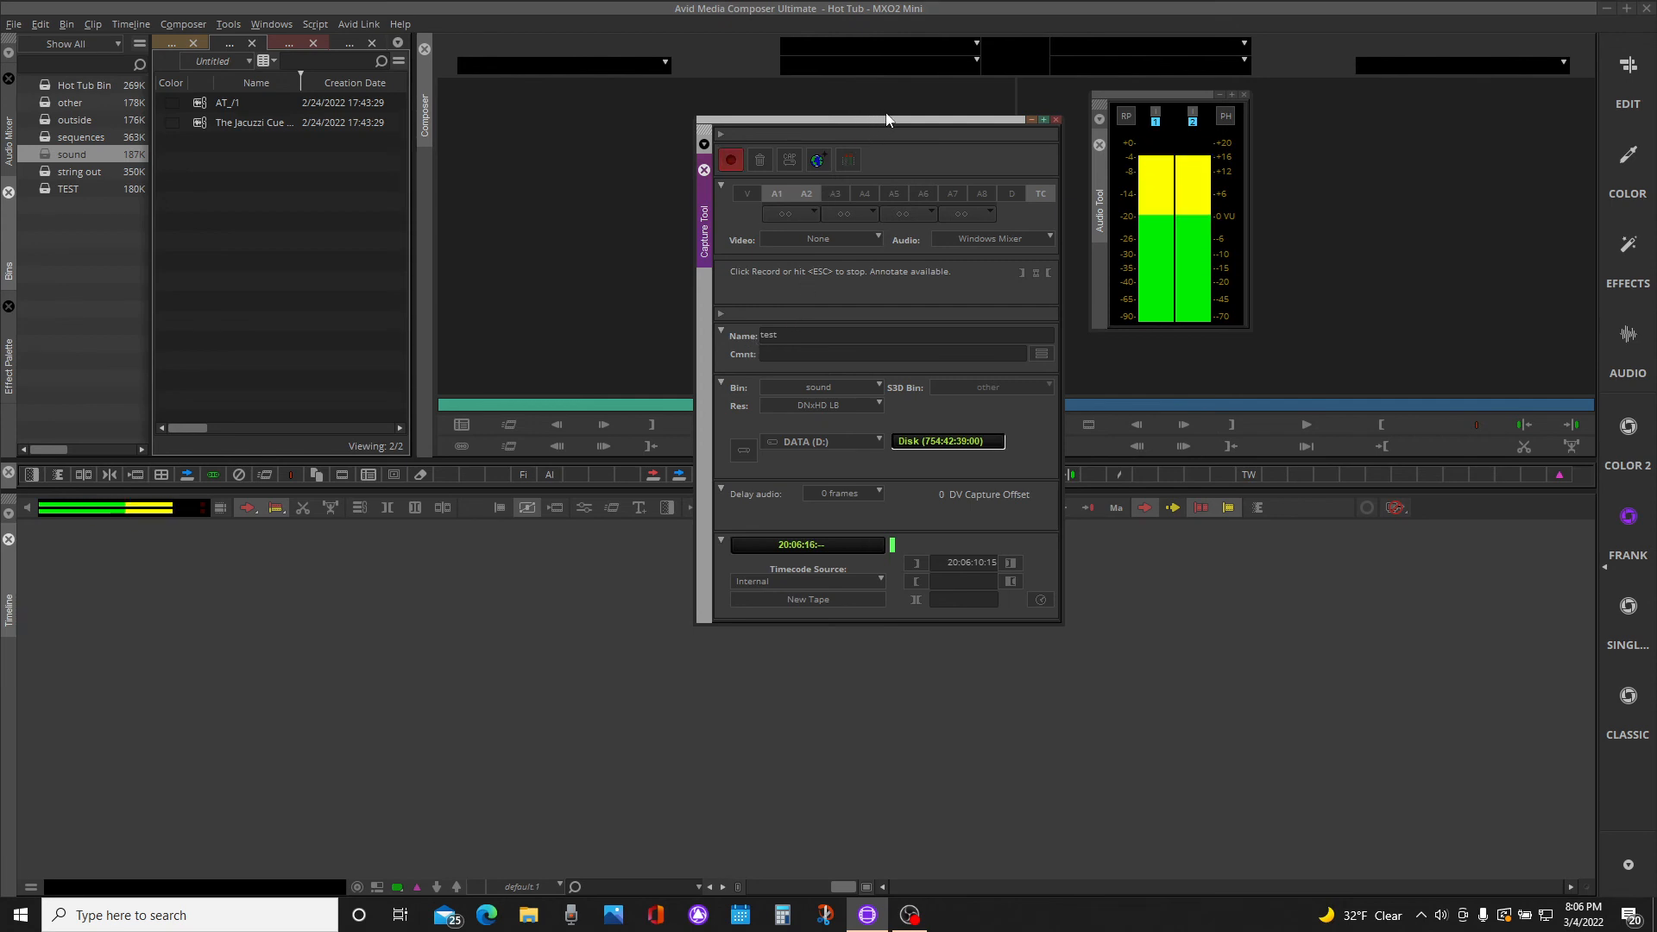
{"action": "left_click", "coordinate": [730, 159]}
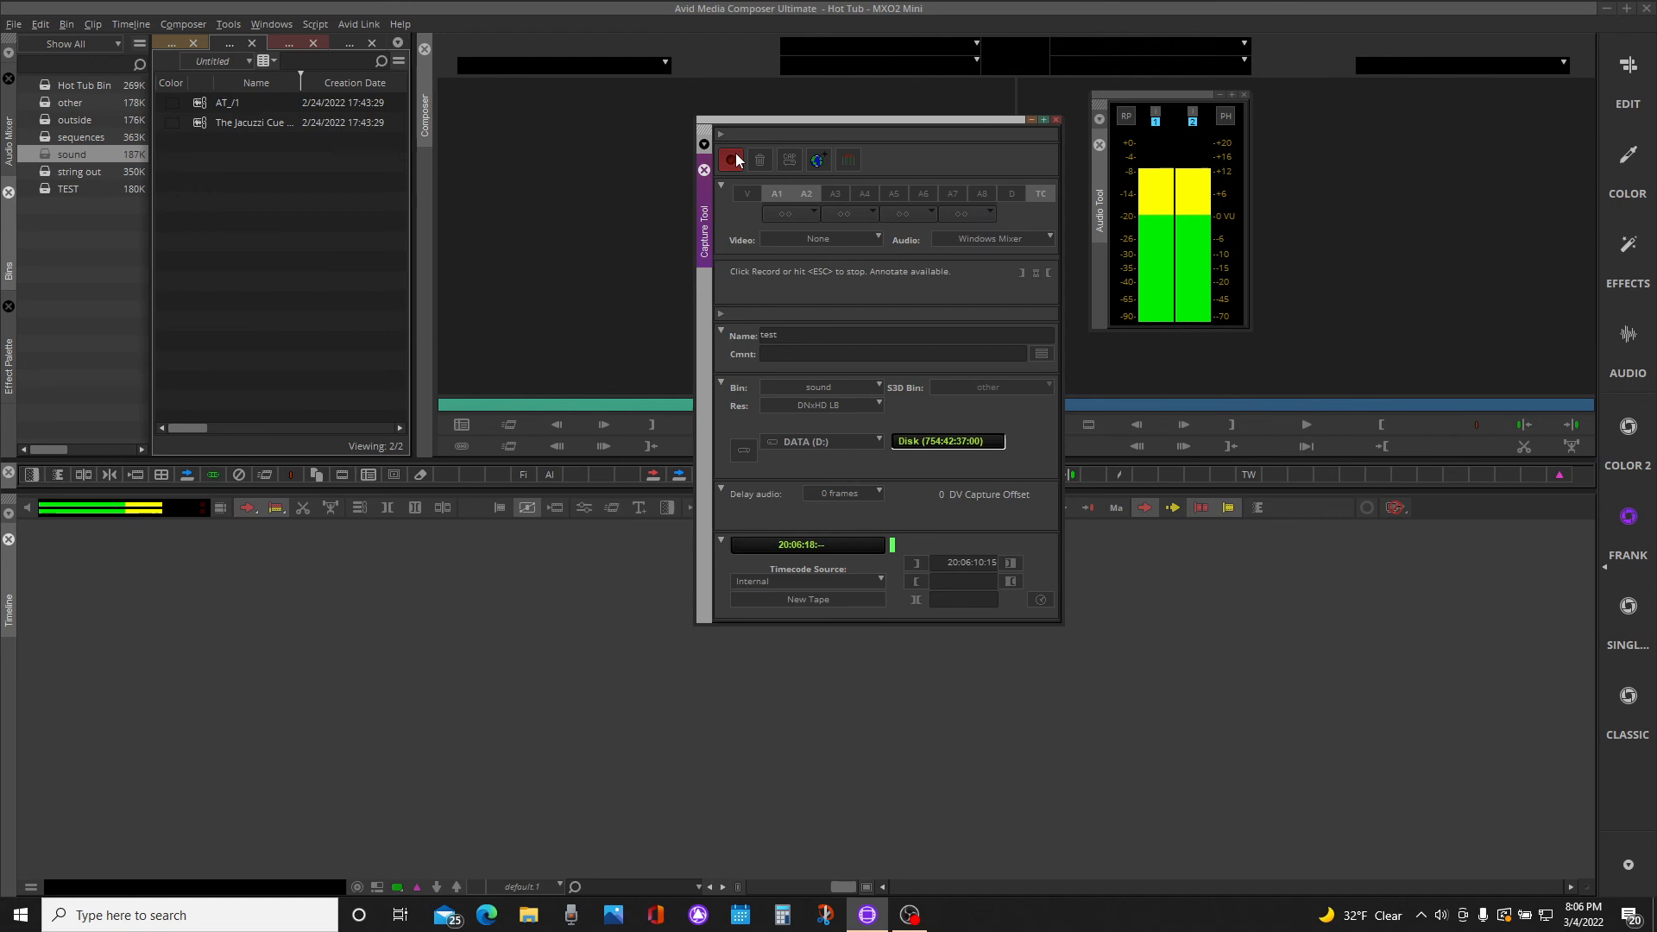
{"action": "left_click", "coordinate": [731, 159]}
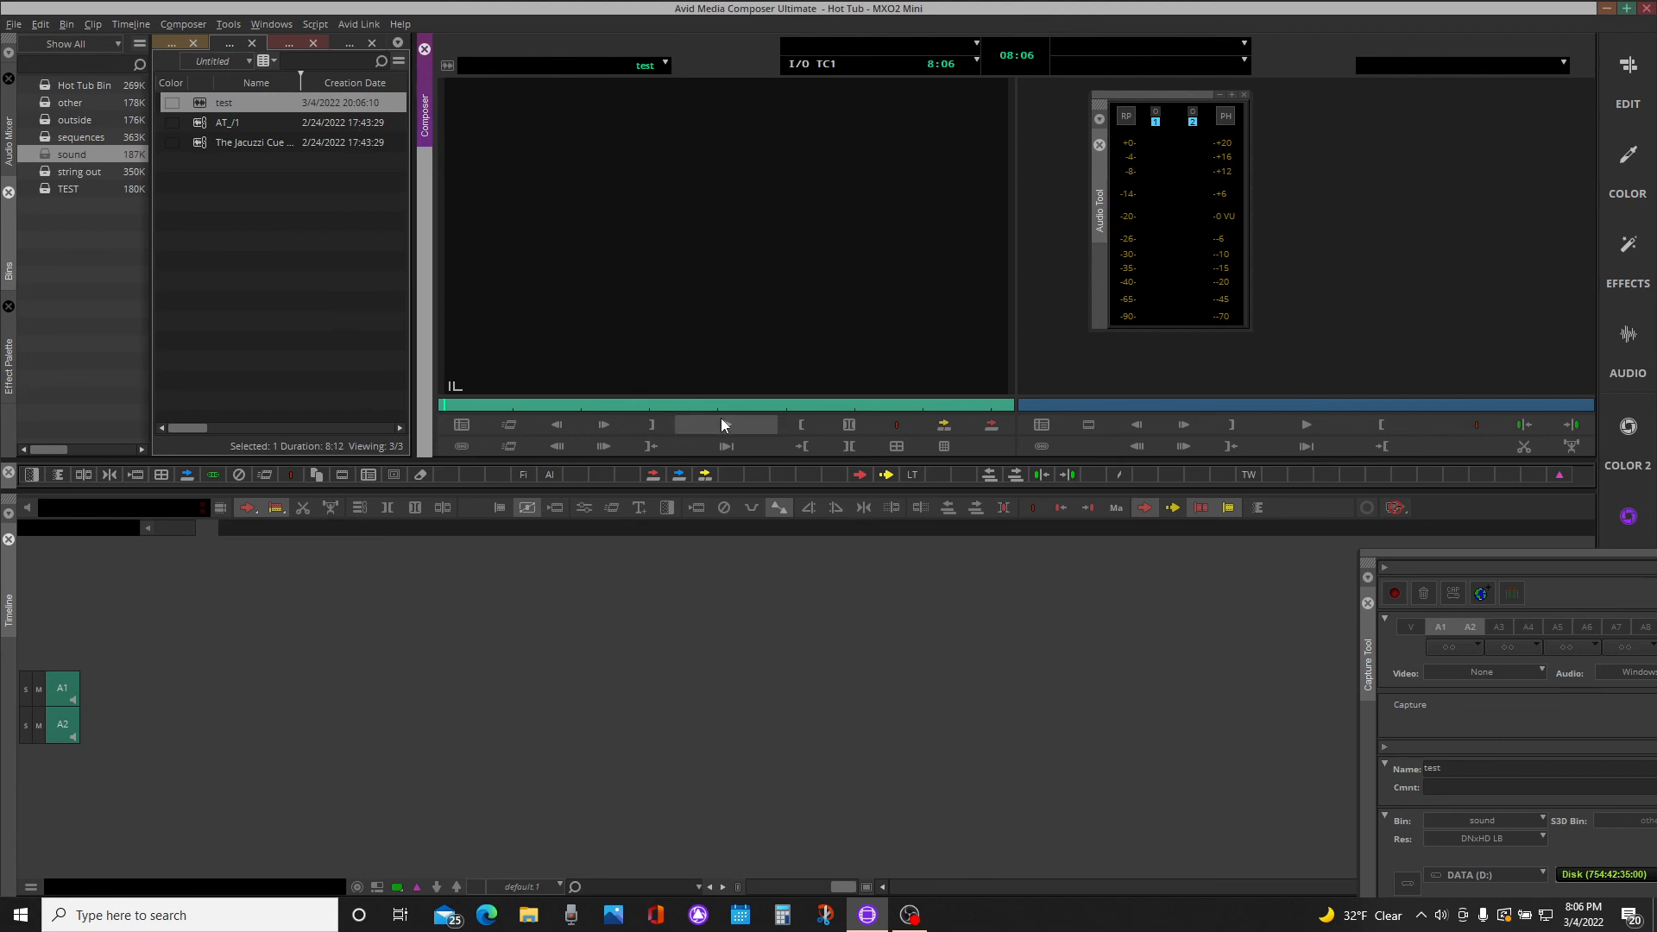
{"action": "mouse_move", "coordinate": [727, 433]}
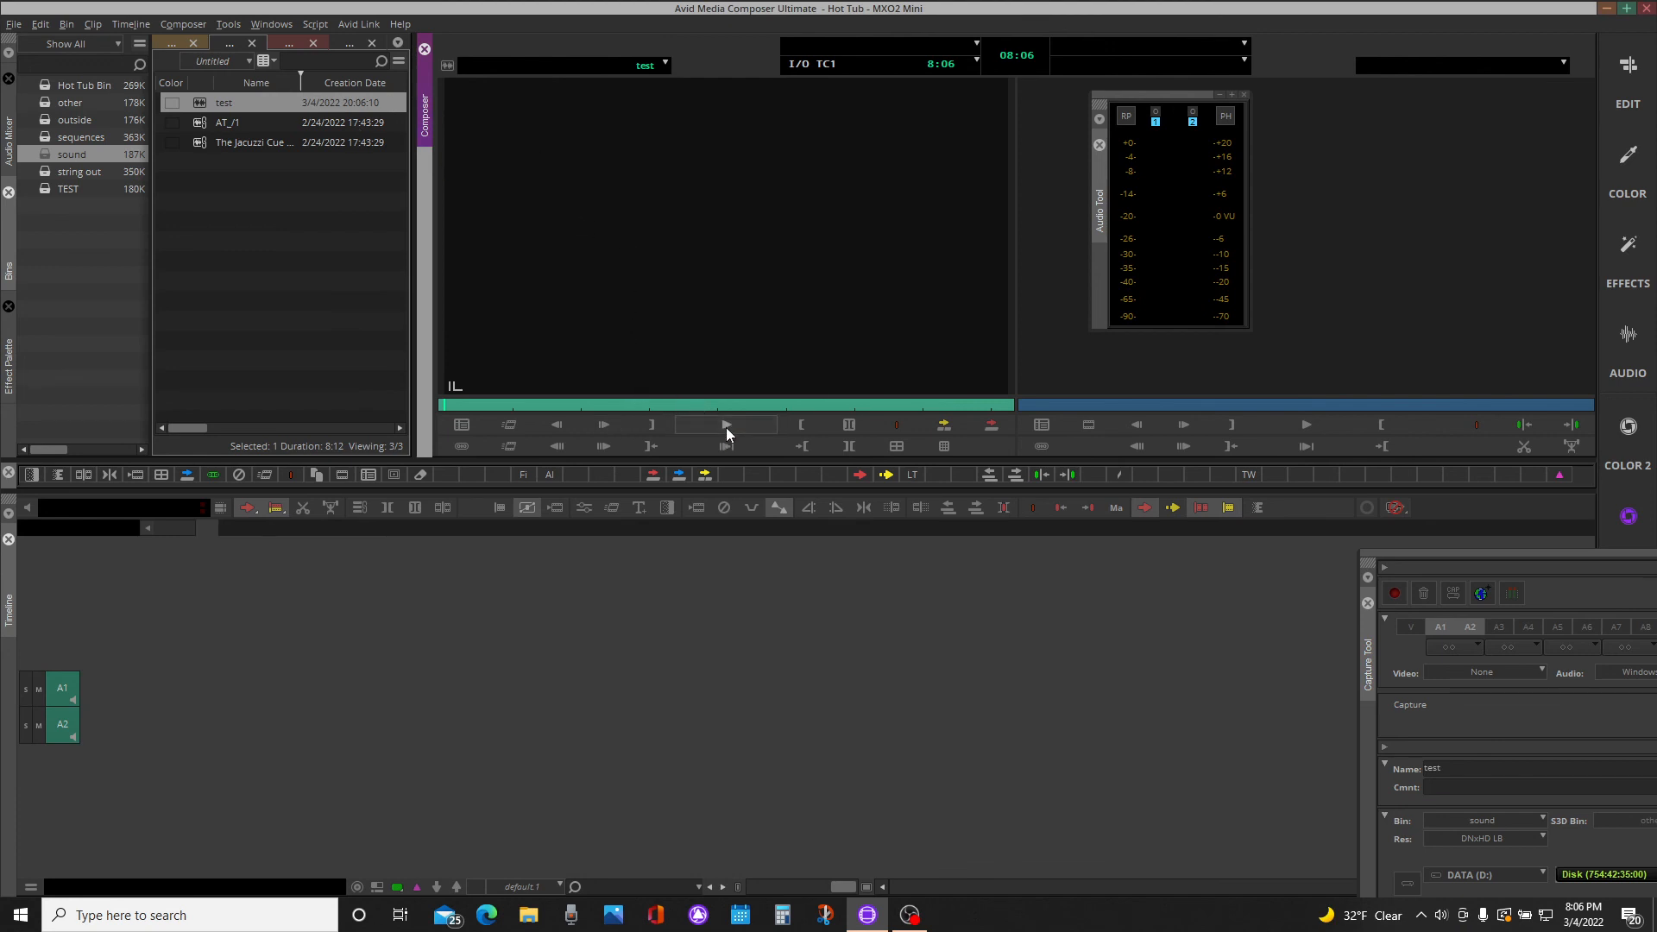
Play back the recorded 'test' clip in the source monitor with both channels sounding
{"action": "left_click", "coordinate": [727, 425]}
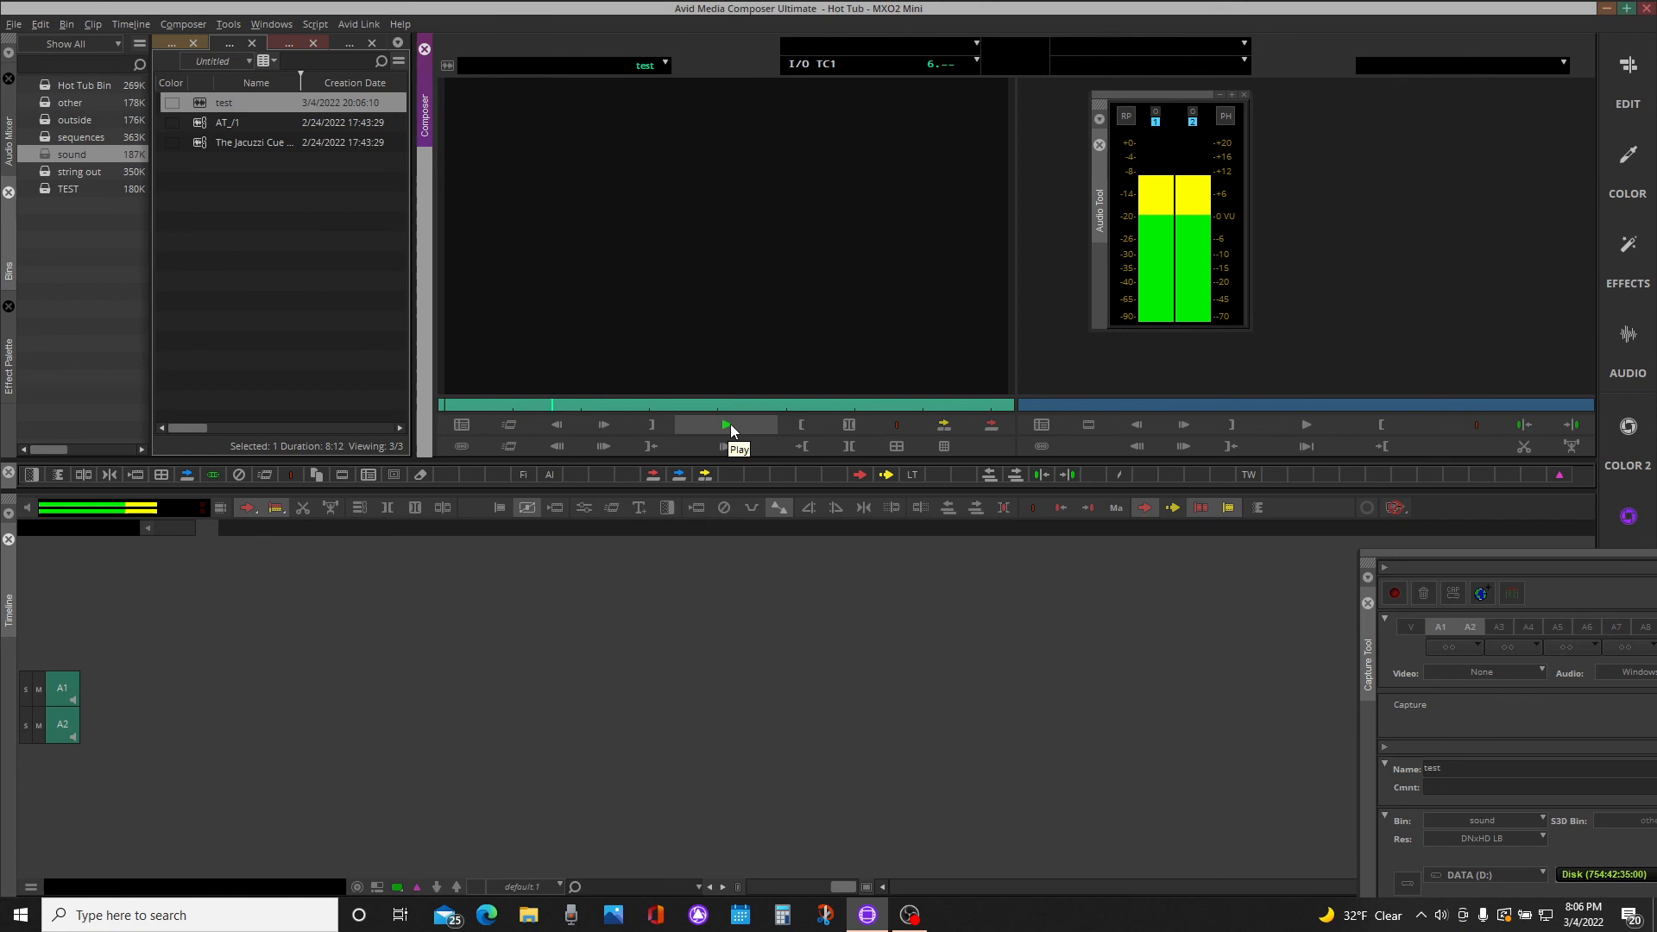
{"action": "left_click", "coordinate": [726, 425]}
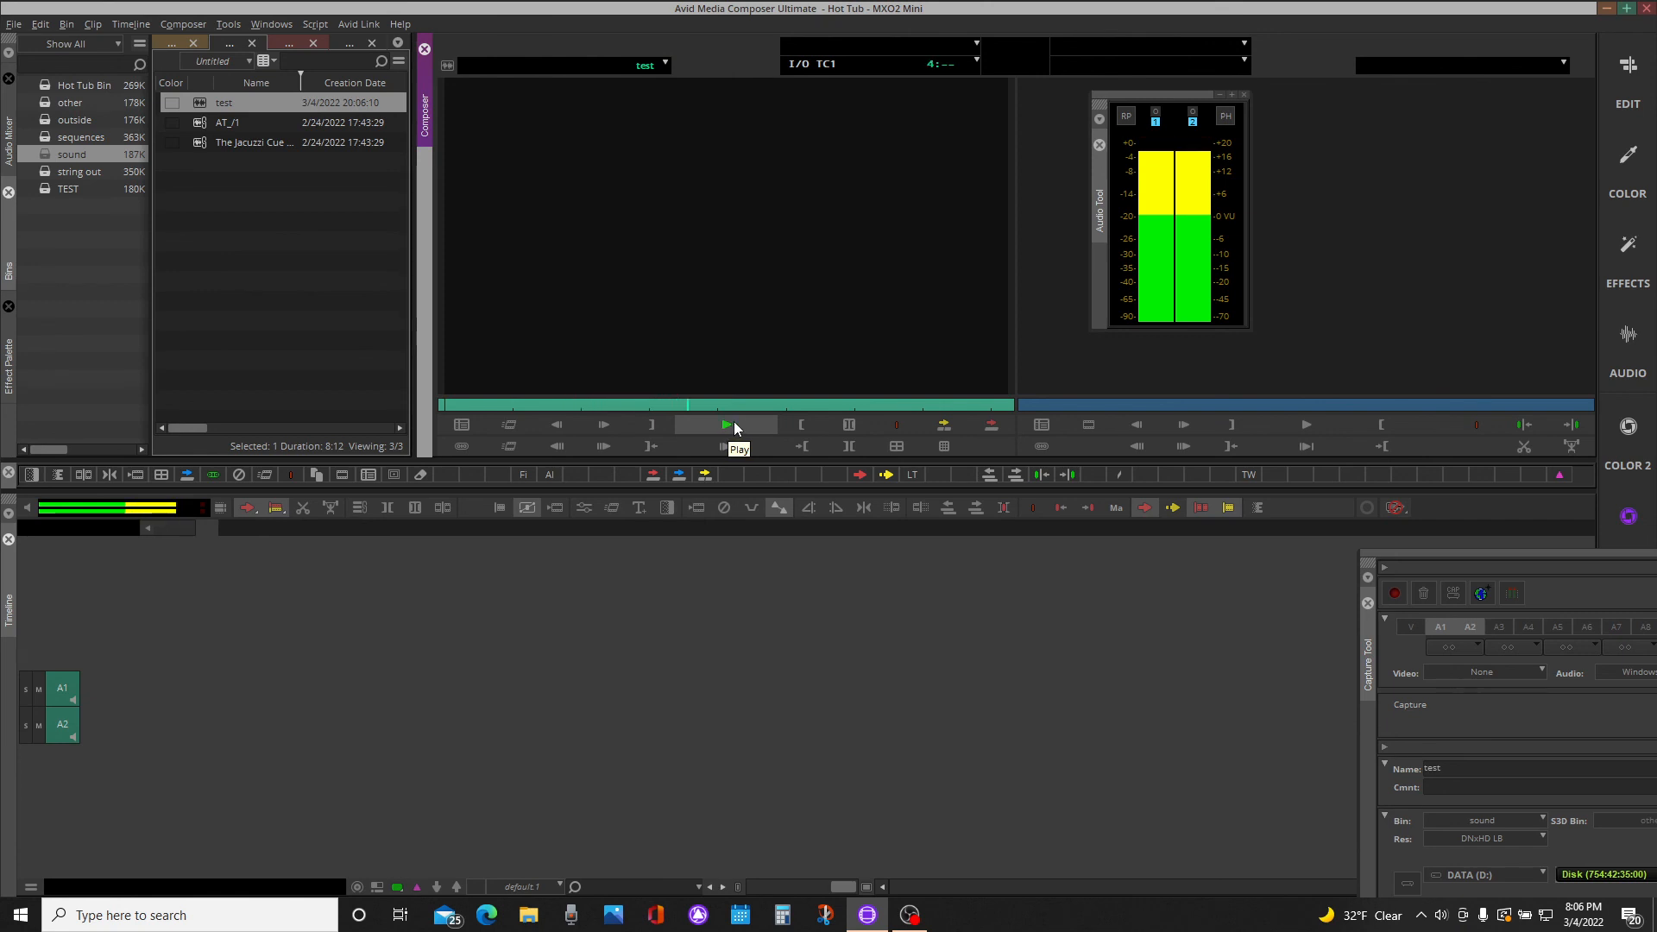
{"action": "left_click", "coordinate": [726, 424]}
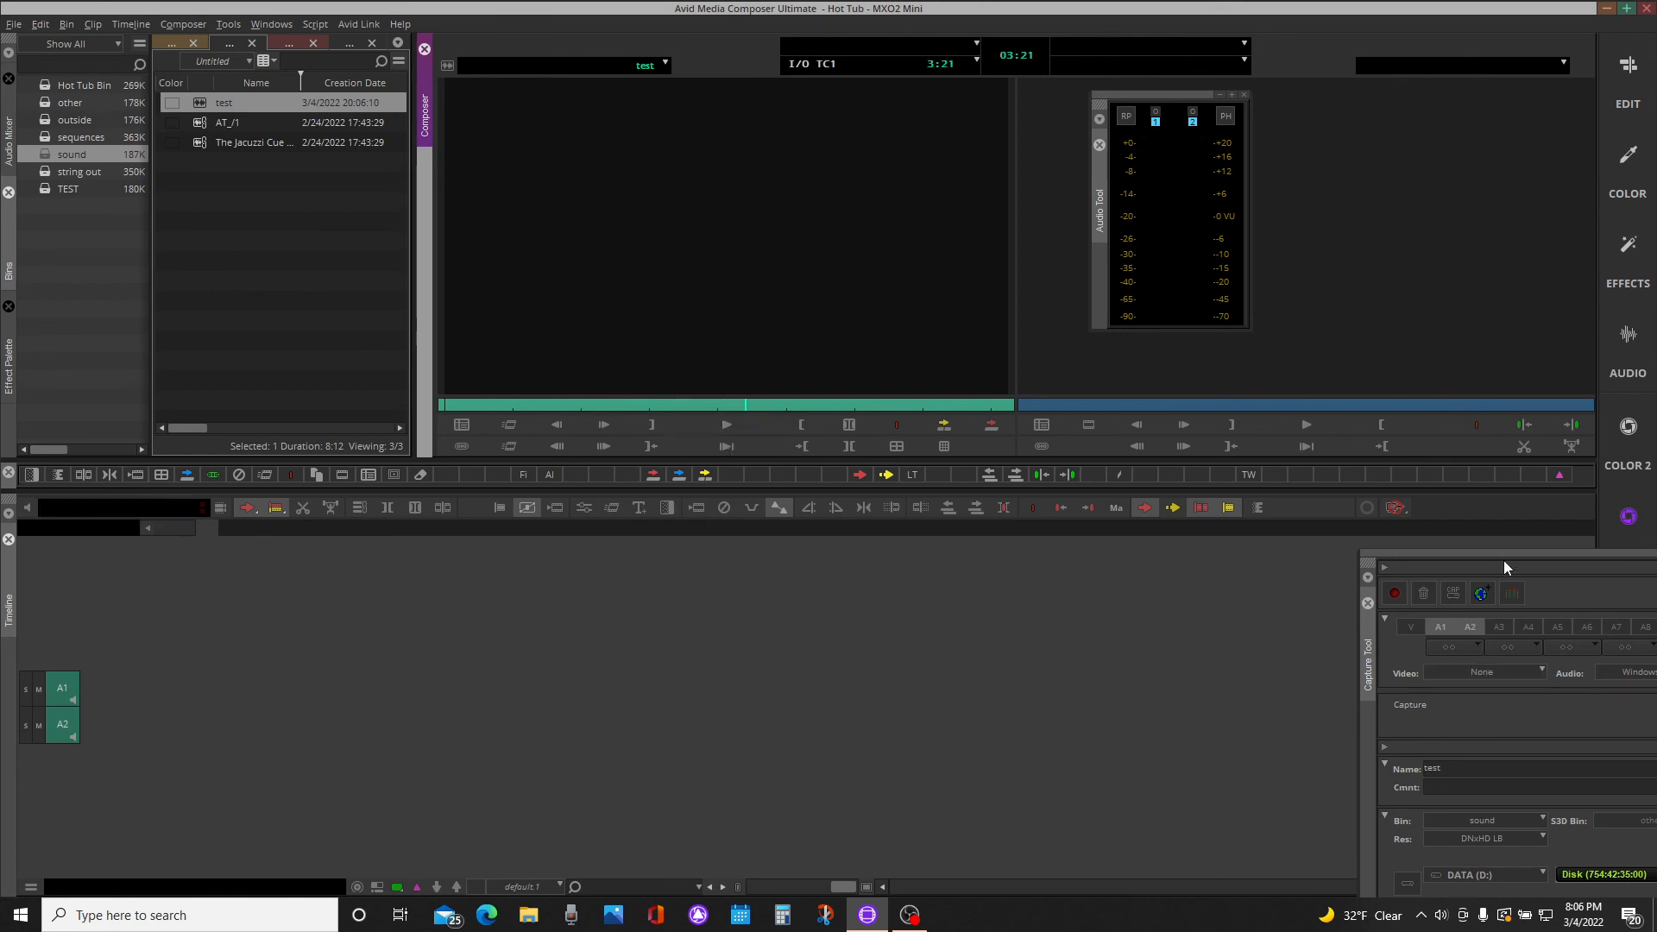